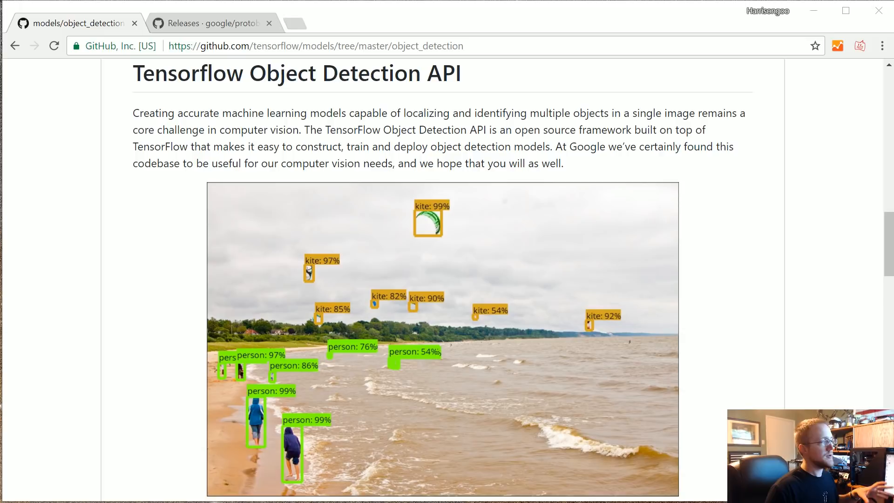
mouse_move(666, 464)
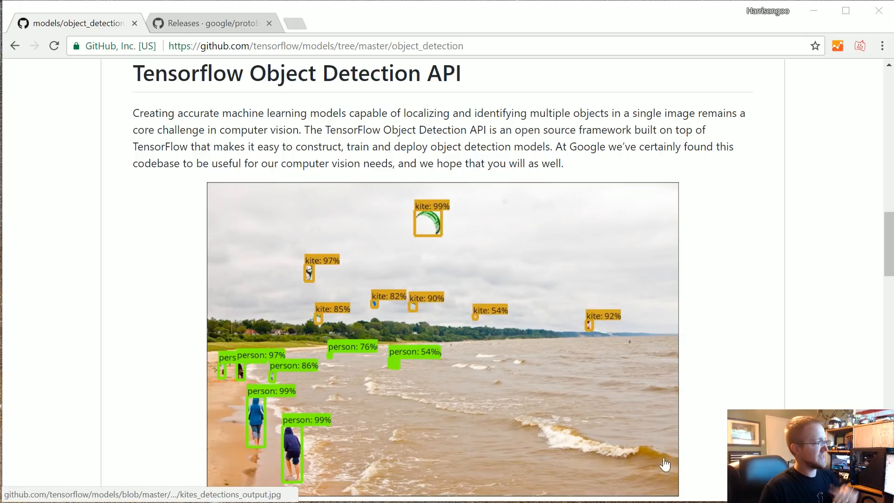
mouse_move(467, 177)
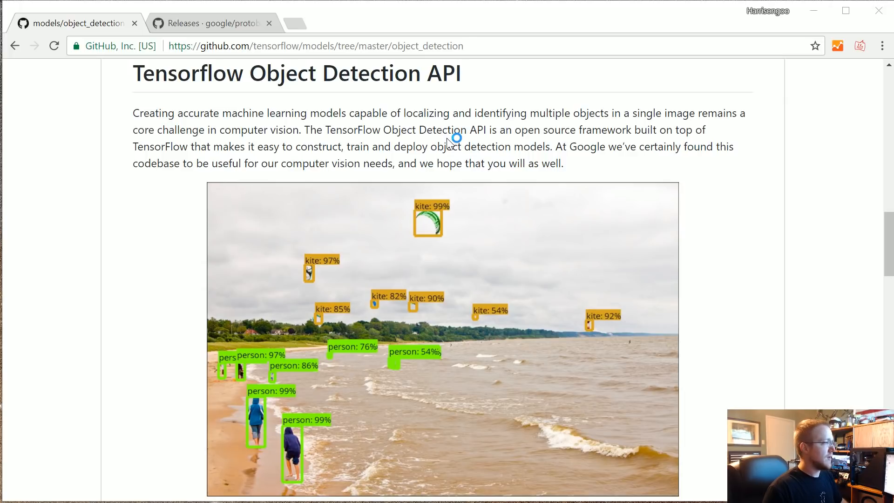
mouse_move(450, 143)
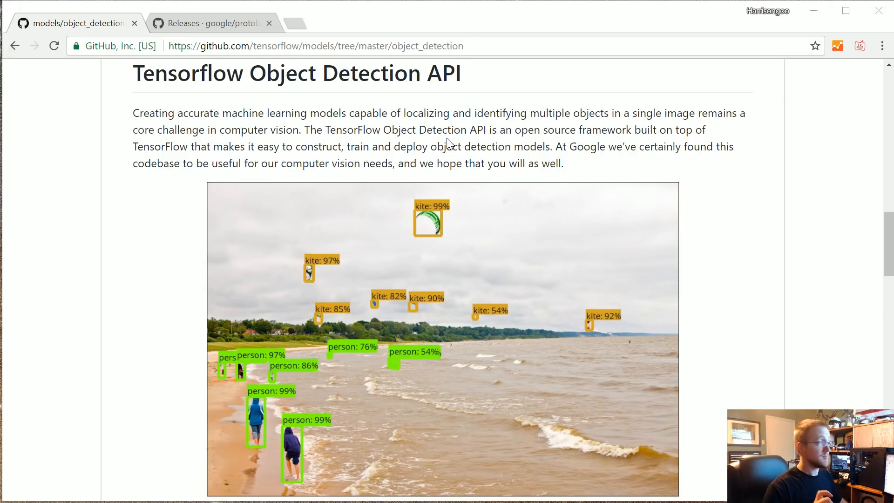
mouse_move(131, 72)
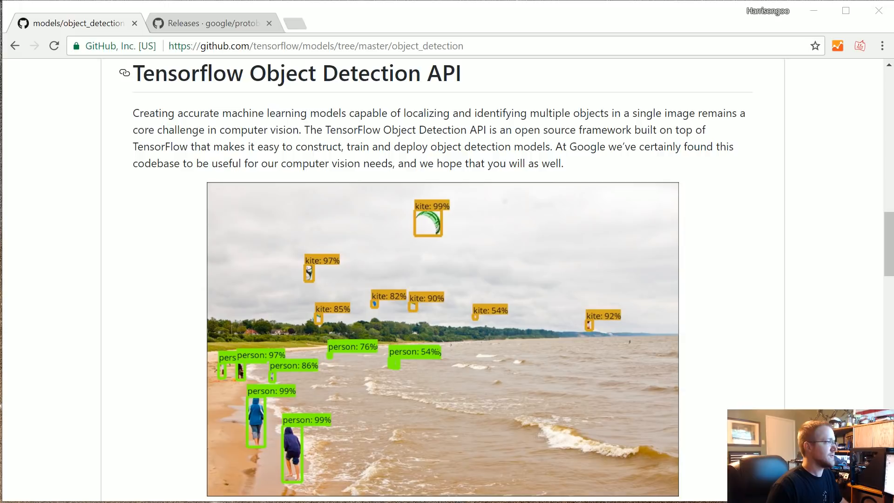
mouse_move(375, 352)
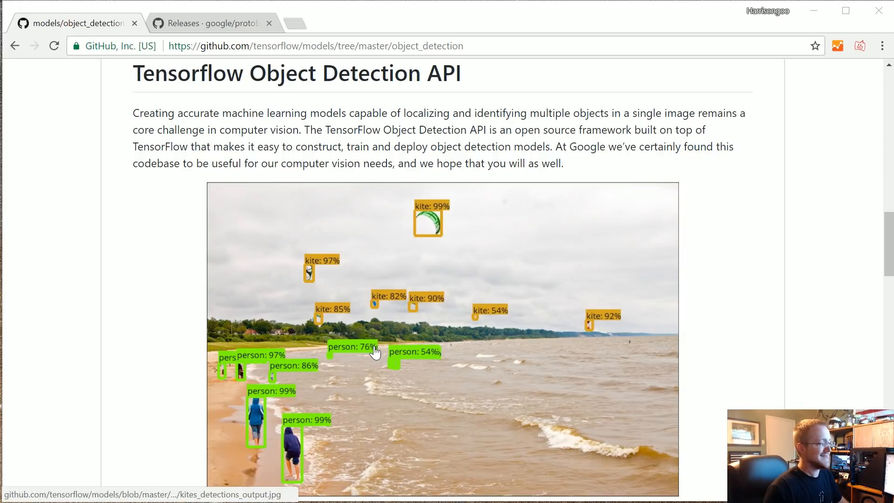
mouse_move(376, 353)
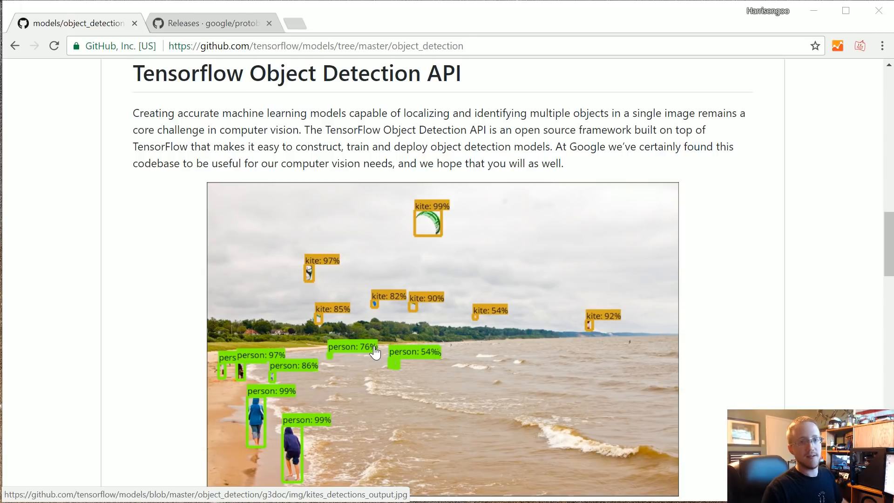
mouse_move(481, 302)
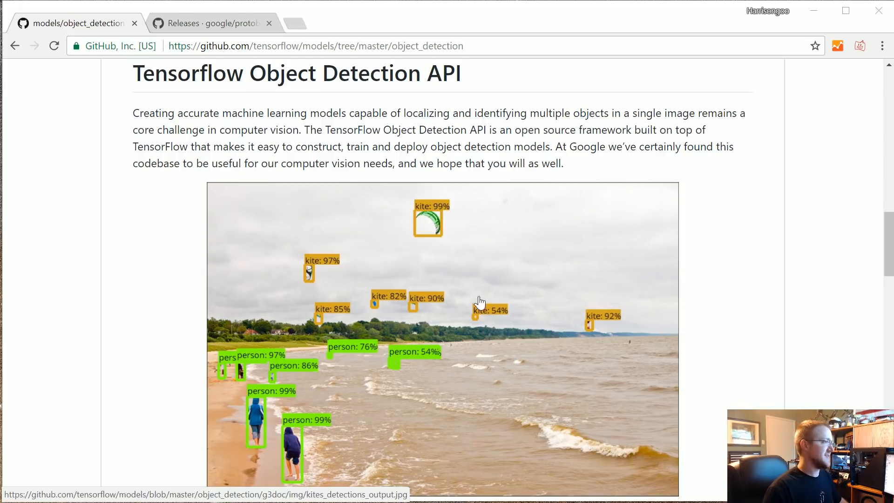
mouse_move(479, 196)
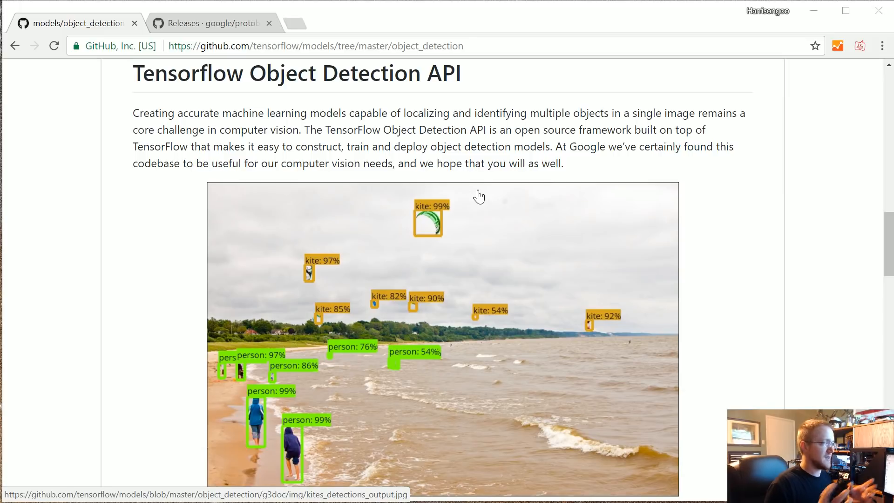
mouse_move(442, 227)
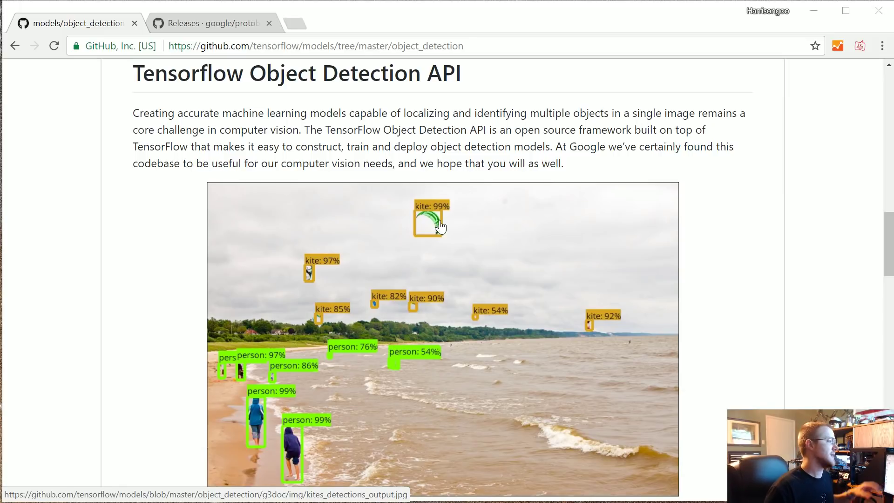
- Reach installation.md from the README contents and read its dependencies and pip install commands
scroll("down", 3)
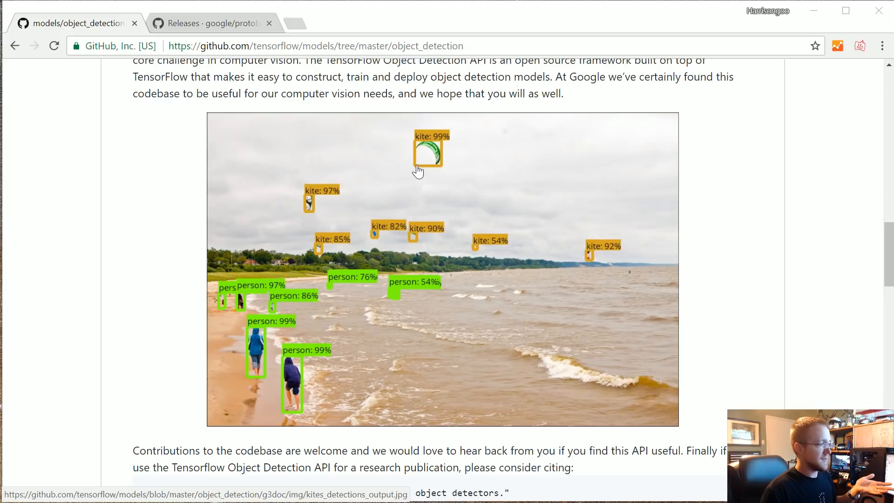
mouse_move(481, 276)
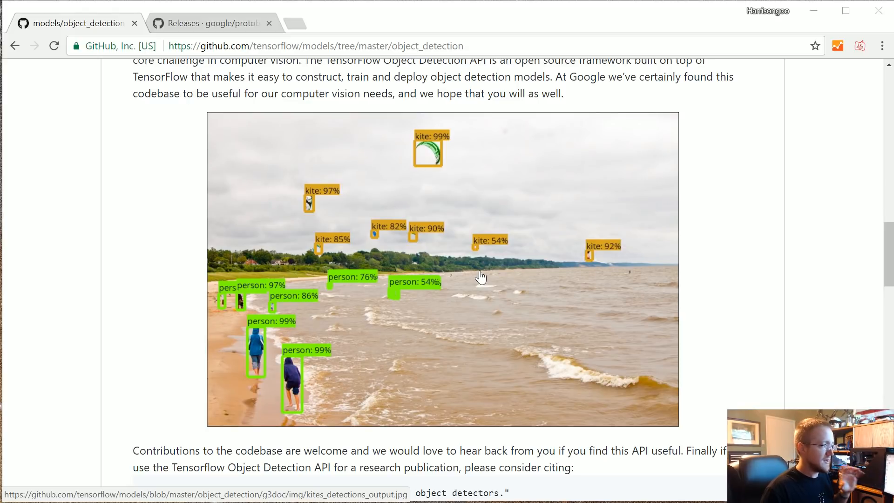
mouse_move(483, 281)
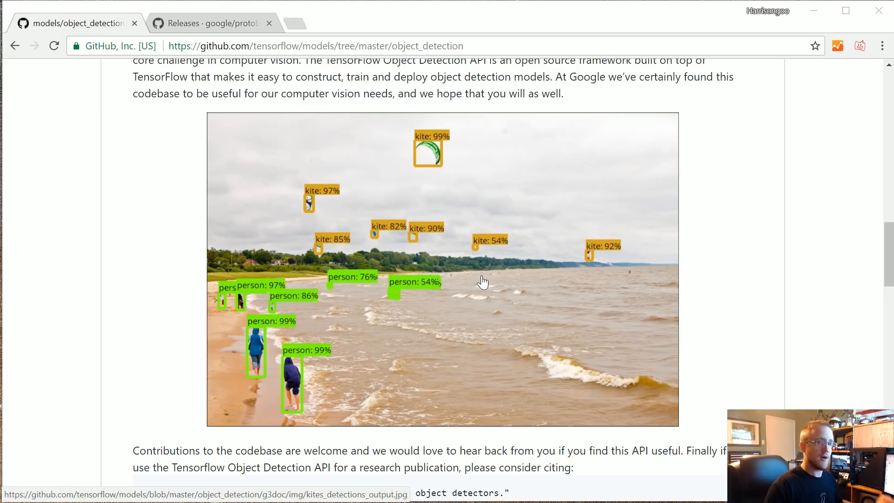
mouse_move(492, 295)
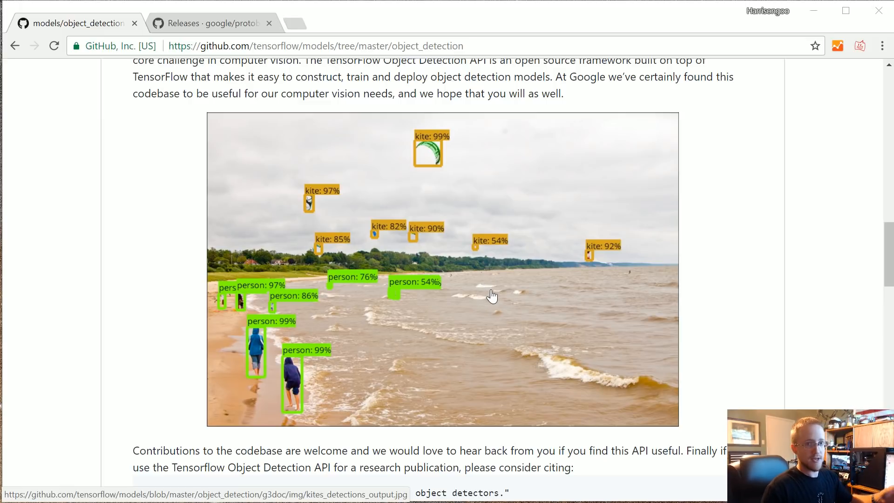
mouse_move(523, 271)
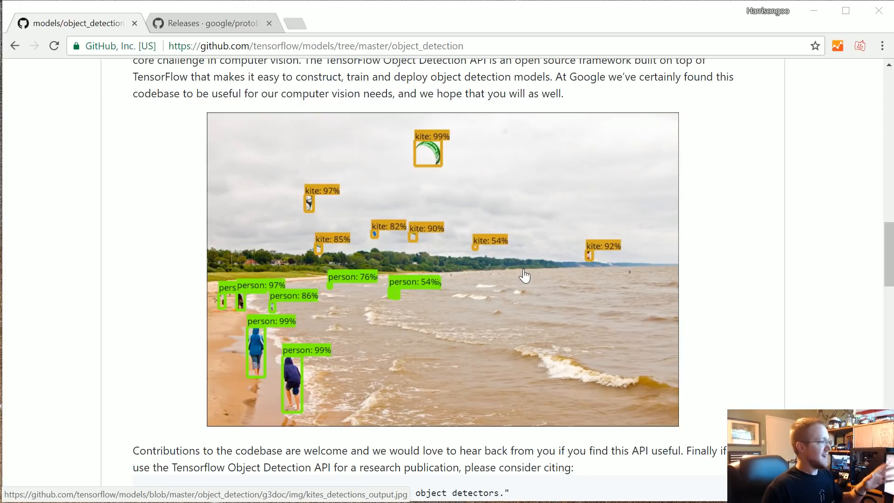
scroll("up", 3)
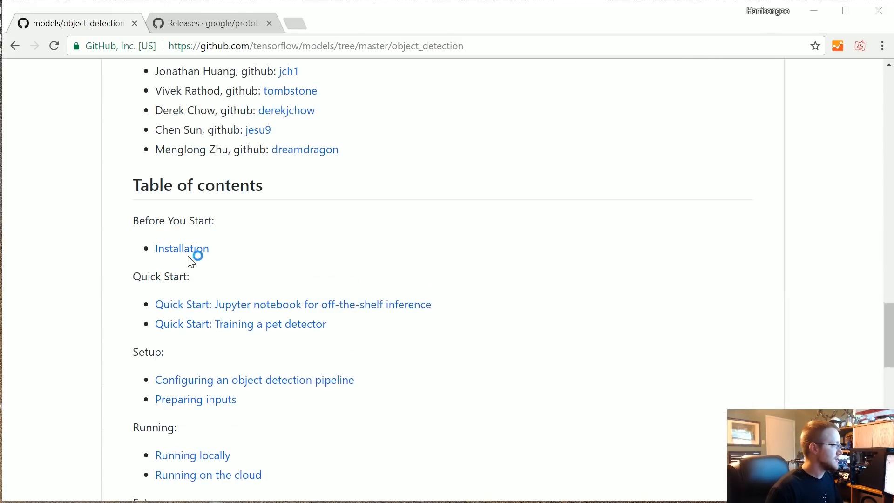
left_click(181, 248)
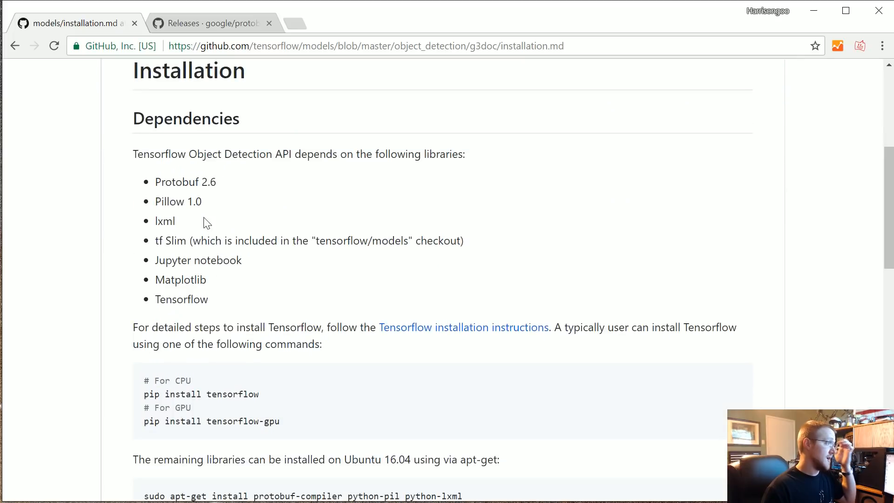
scroll("down", 3)
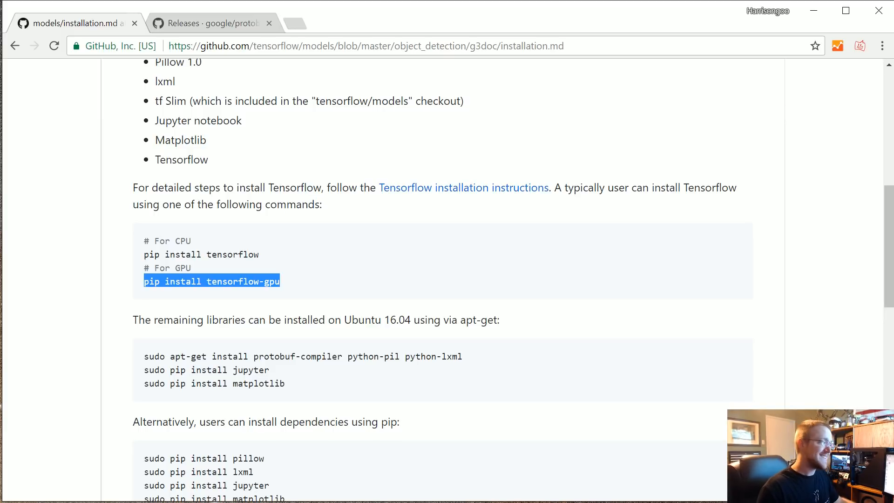
scroll("up", 3)
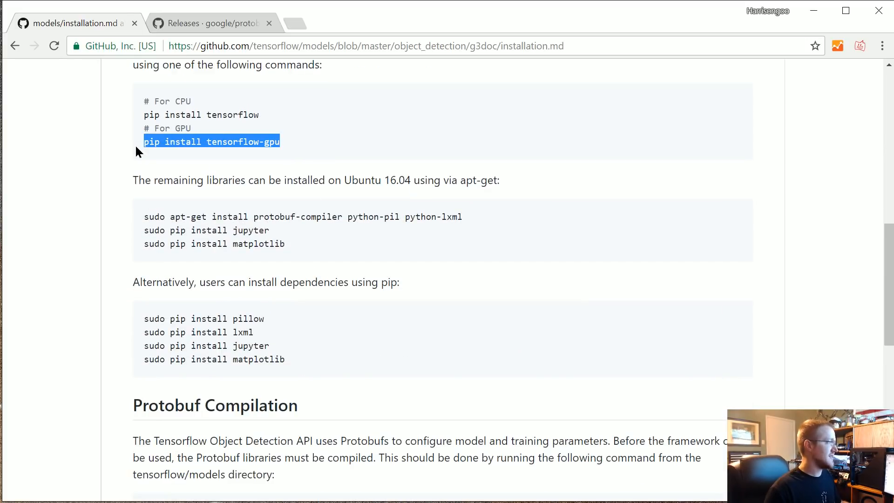
mouse_move(395, 162)
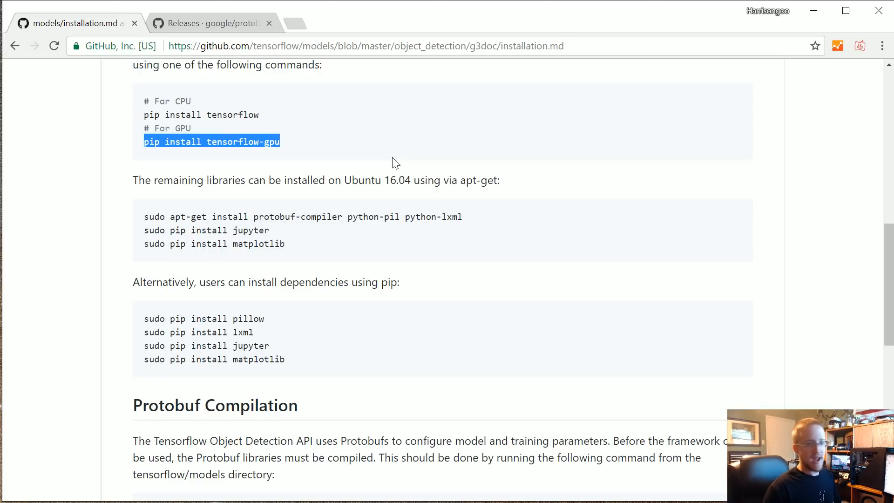
left_click(325, 158)
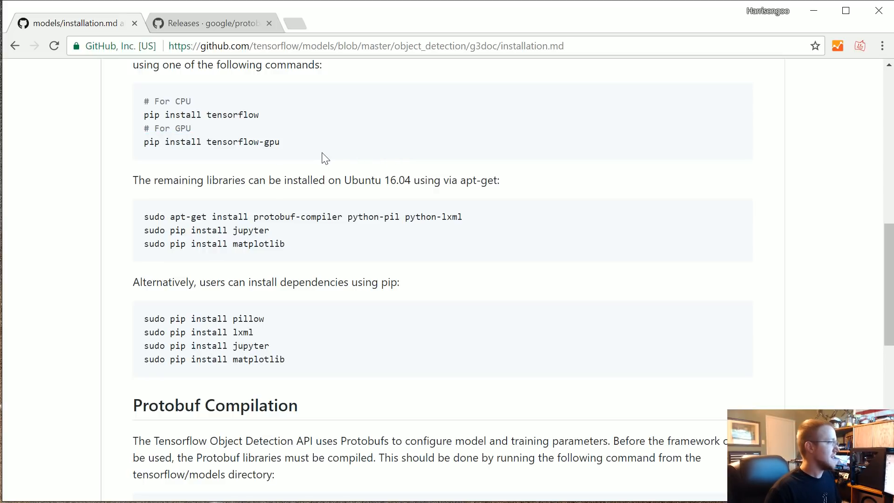
scroll("up", 3)
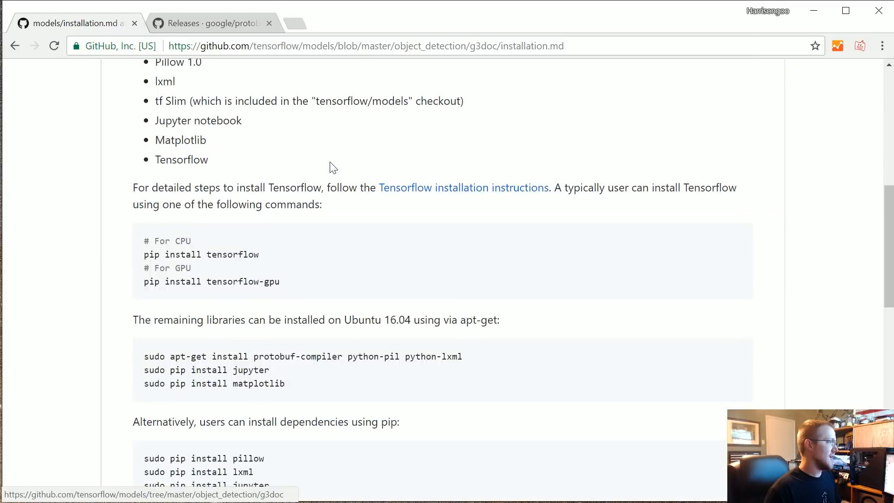
- Return to the object_detection README and scroll past the kite example to the table of contents
left_click(15, 45)
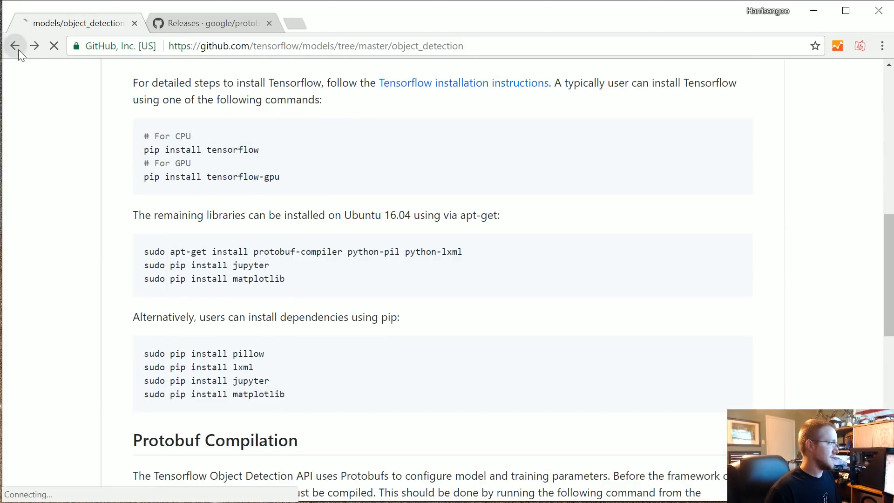
left_click(14, 45)
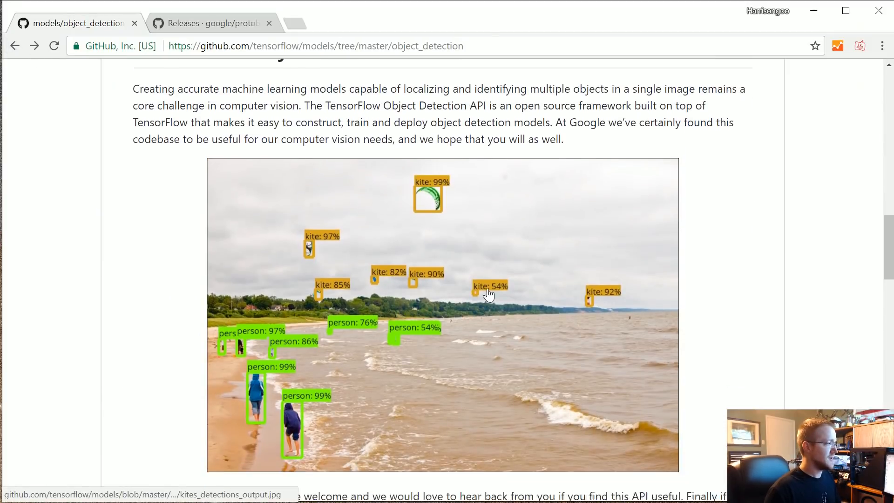
scroll("down", 3)
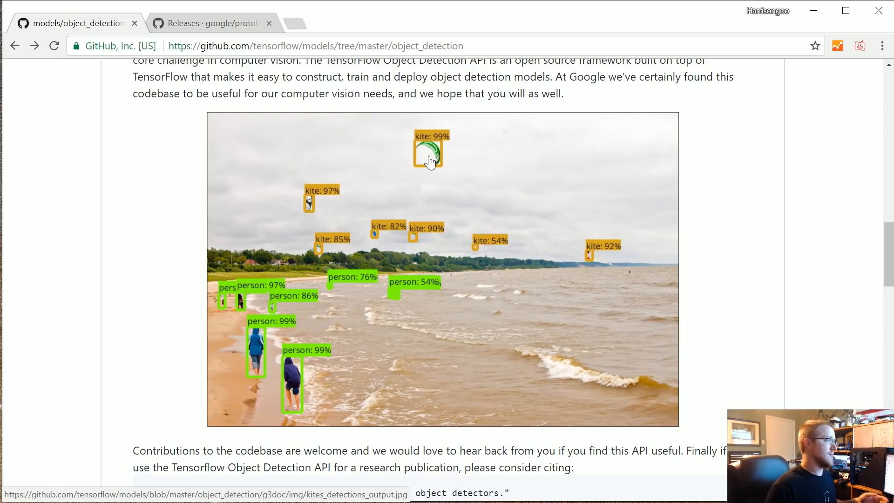
mouse_move(461, 176)
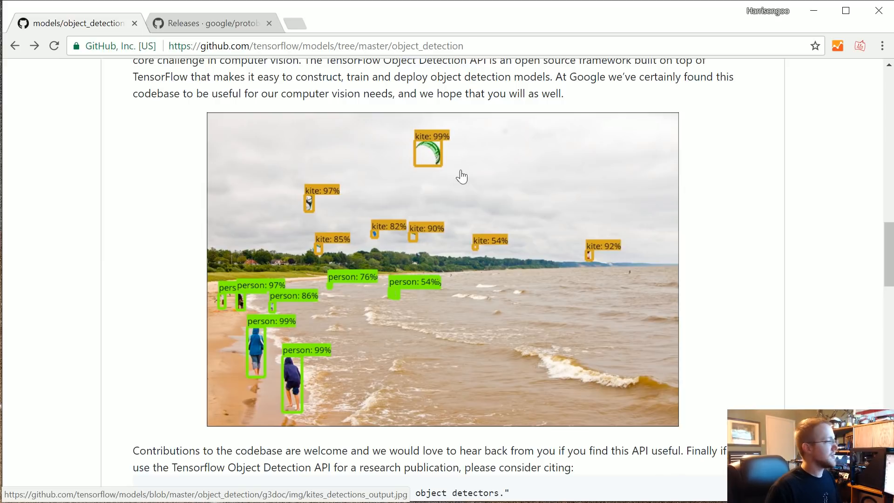
mouse_move(392, 258)
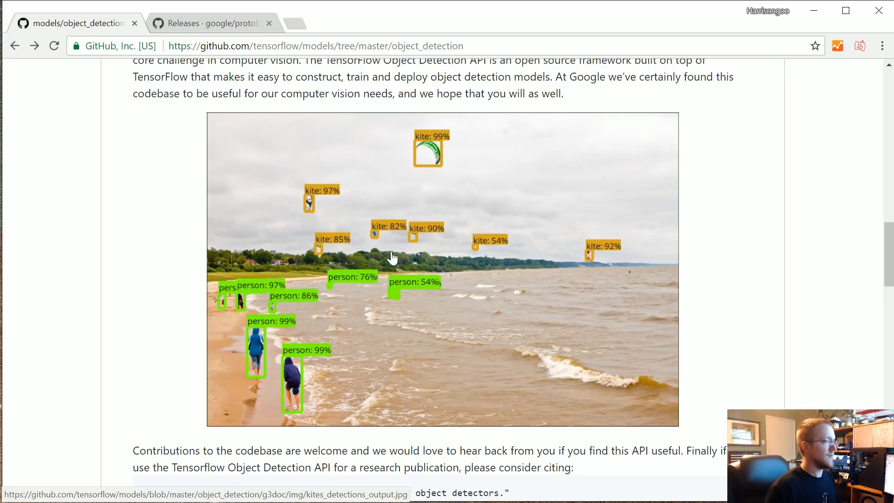
mouse_move(456, 249)
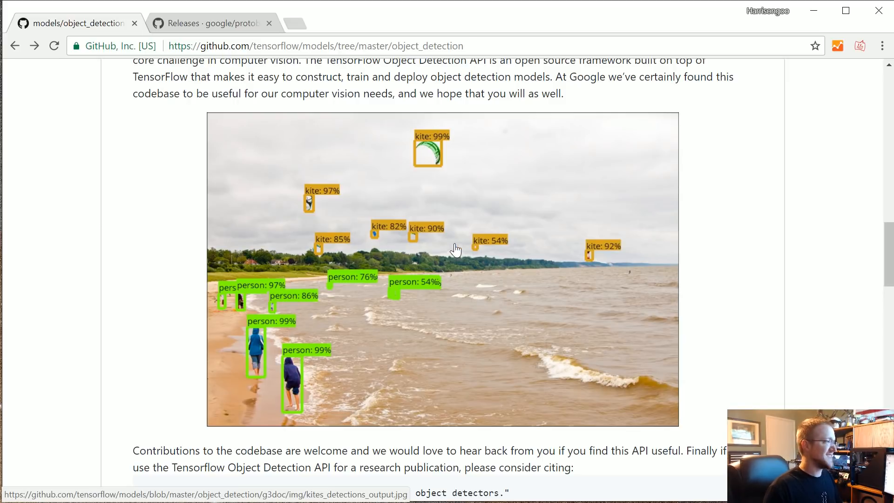
mouse_move(441, 217)
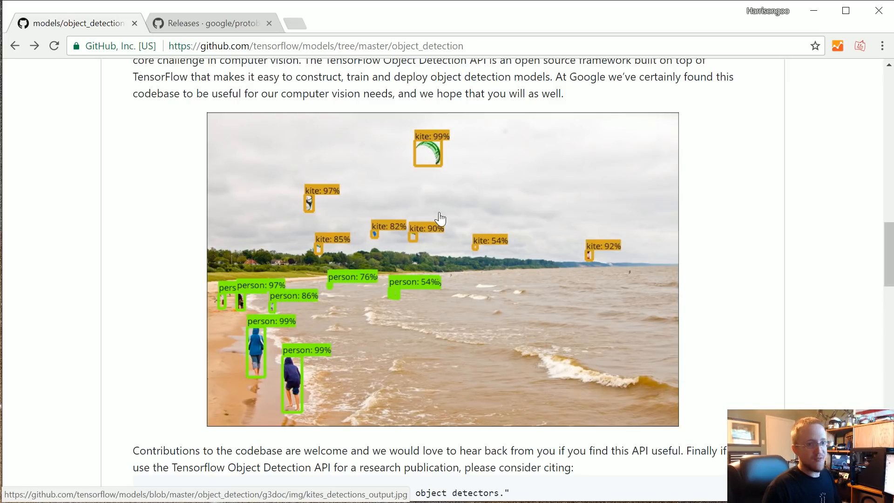
scroll("up", 3)
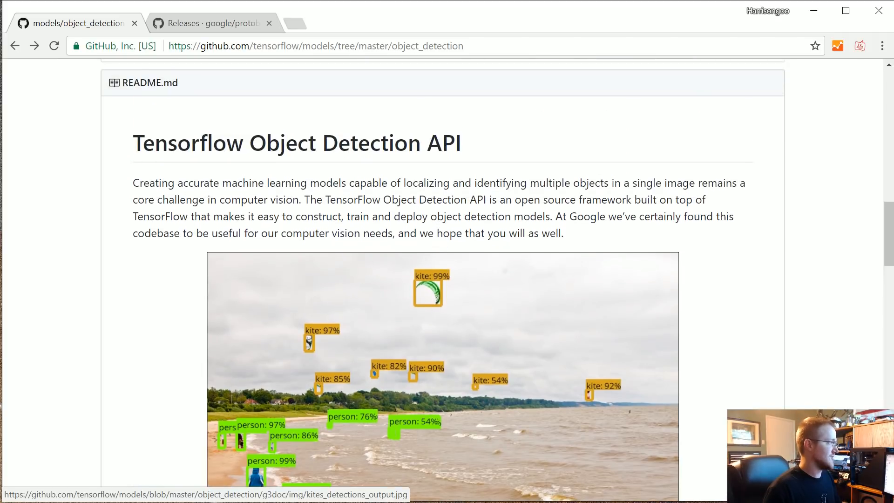
scroll("up", 3)
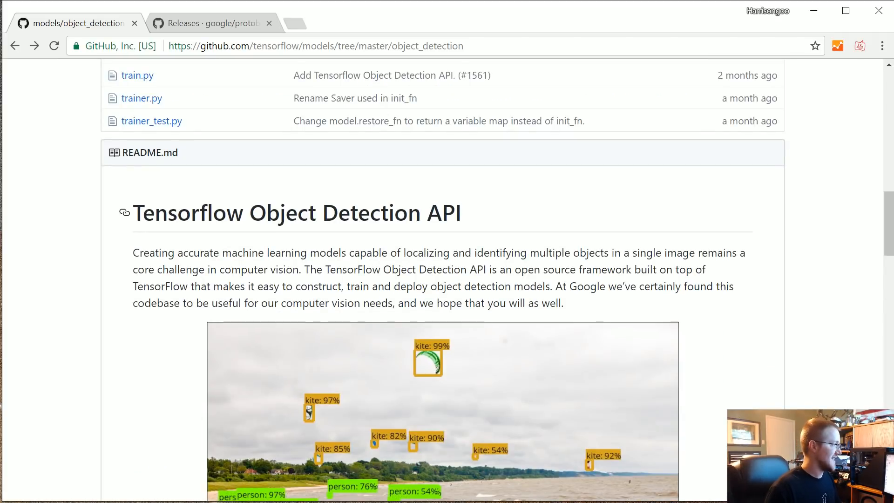
scroll("down", 3)
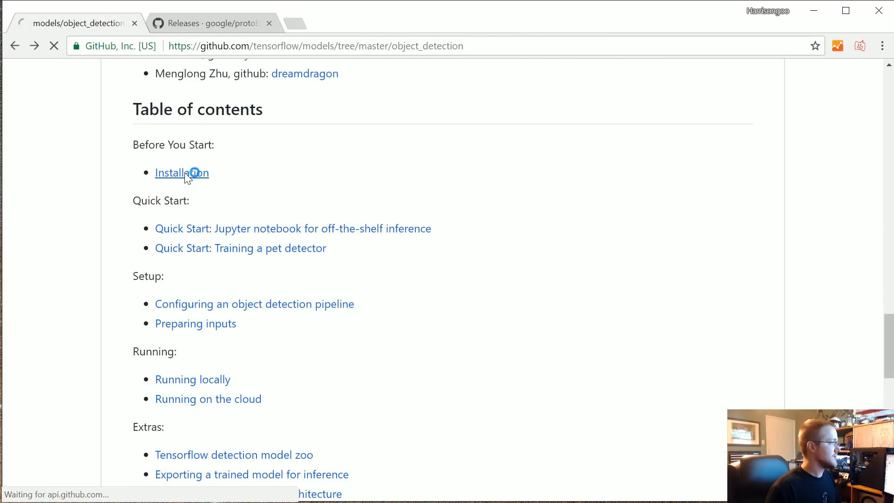
- Read the Dependencies section of installation.md, selecting part of the apt-get install commands
left_click(182, 173)
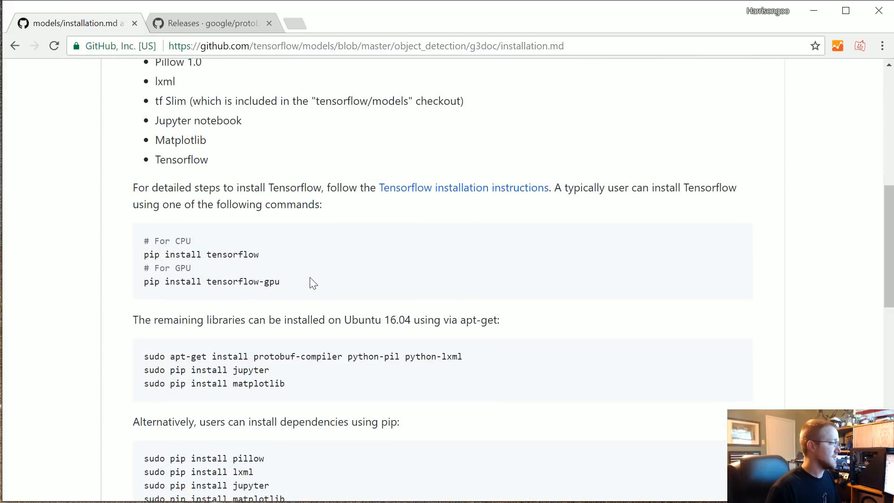
scroll("down", 3)
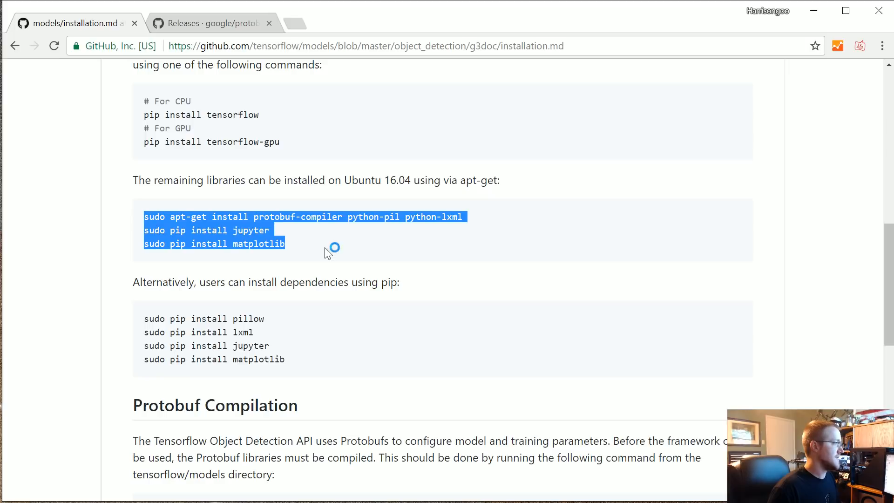
left_click(304, 217)
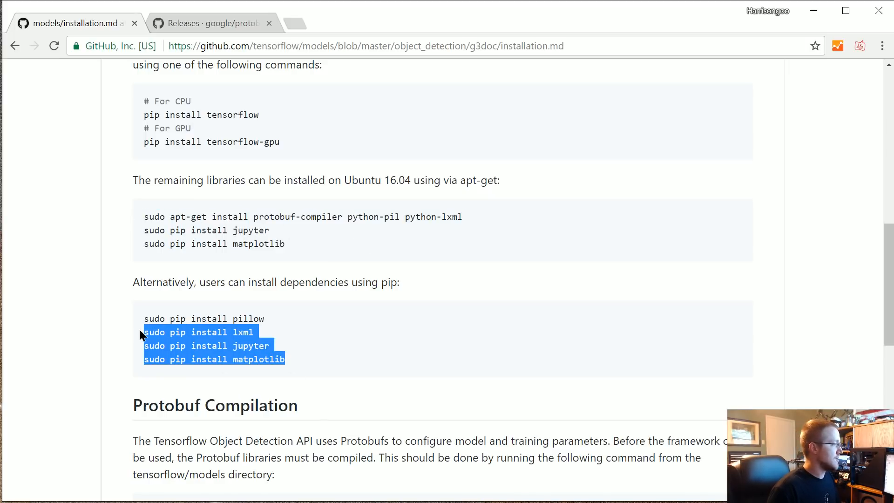
left_click(255, 332)
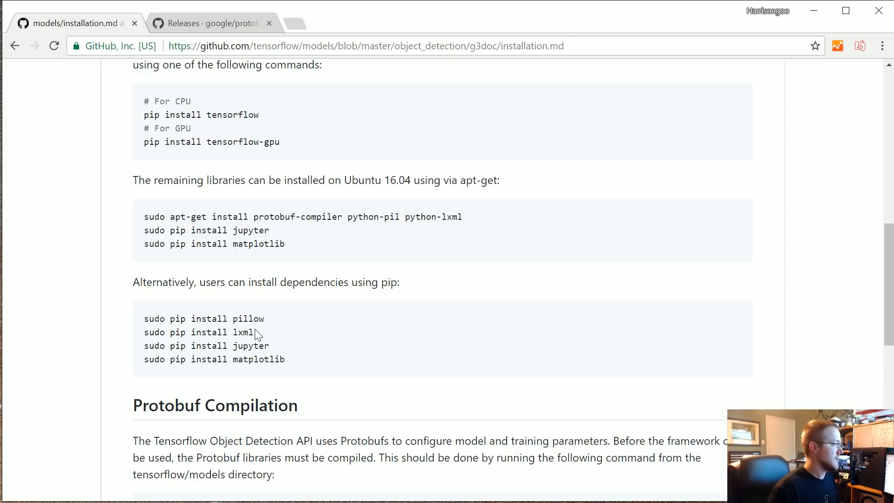
mouse_move(444, 362)
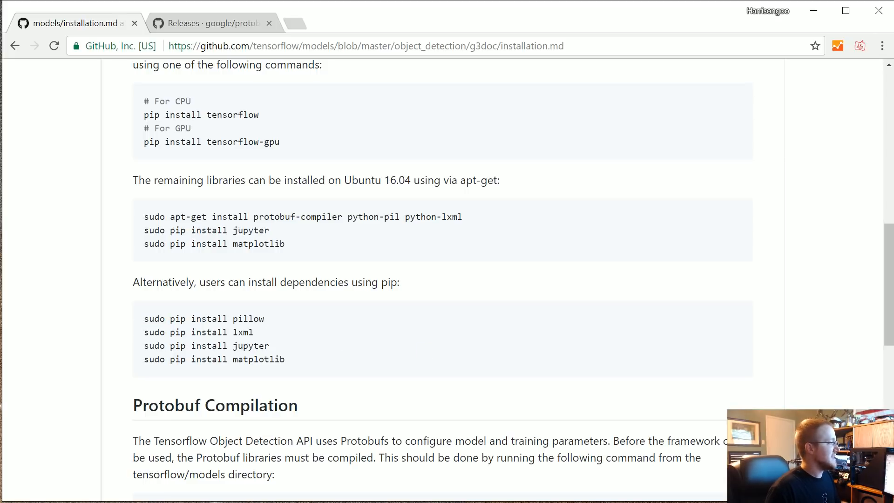
mouse_move(361, 357)
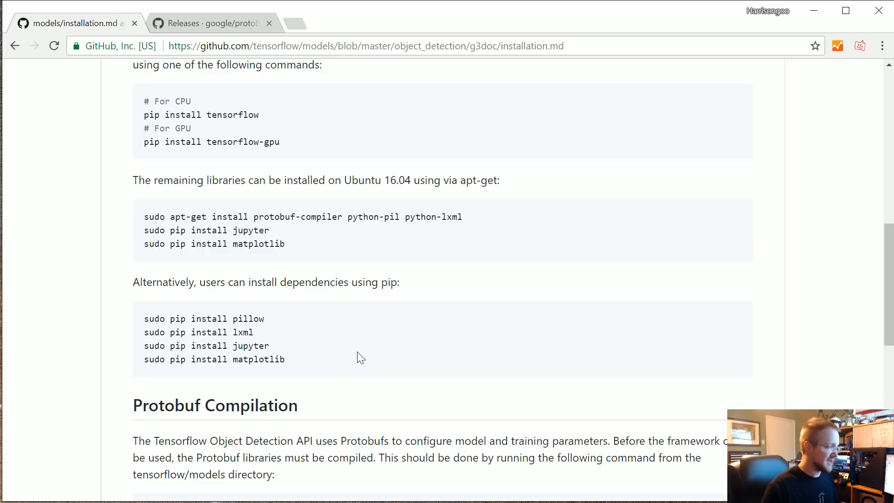
mouse_move(309, 241)
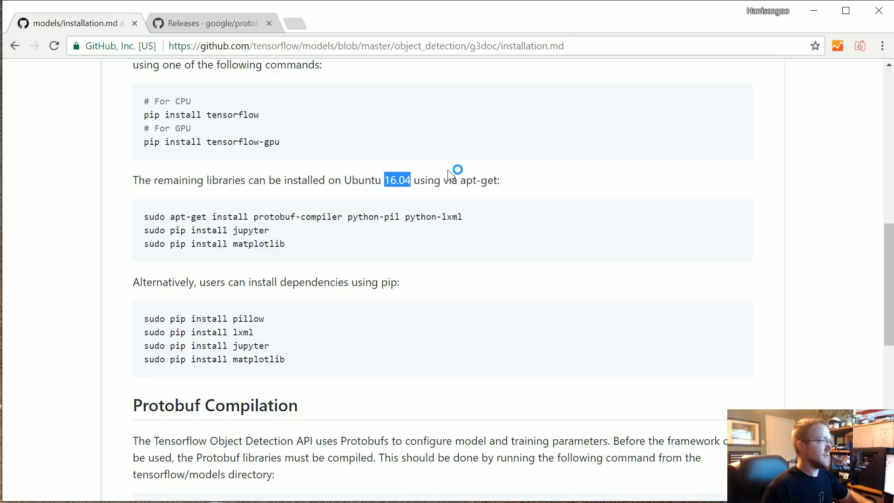
mouse_move(428, 197)
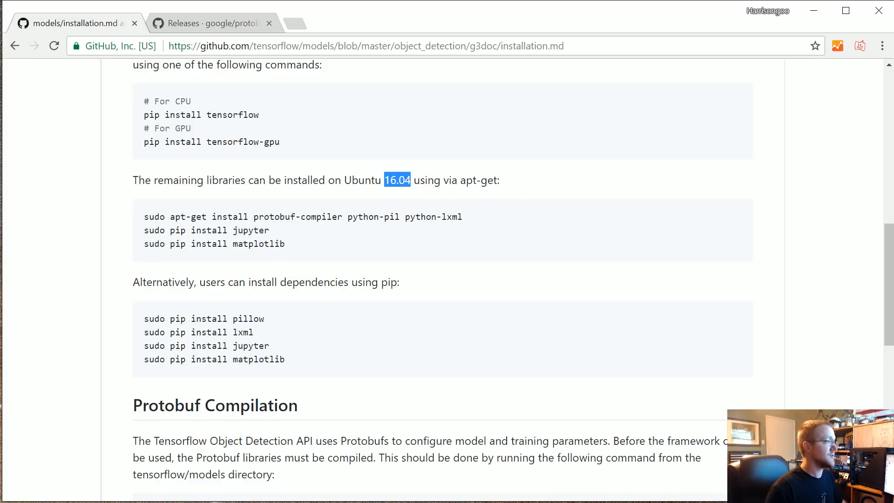
mouse_move(497, 205)
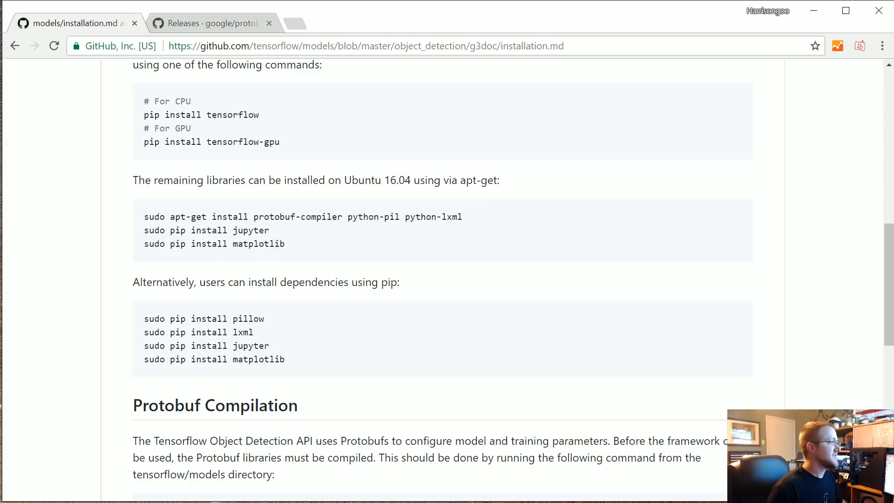
double_click(300, 218)
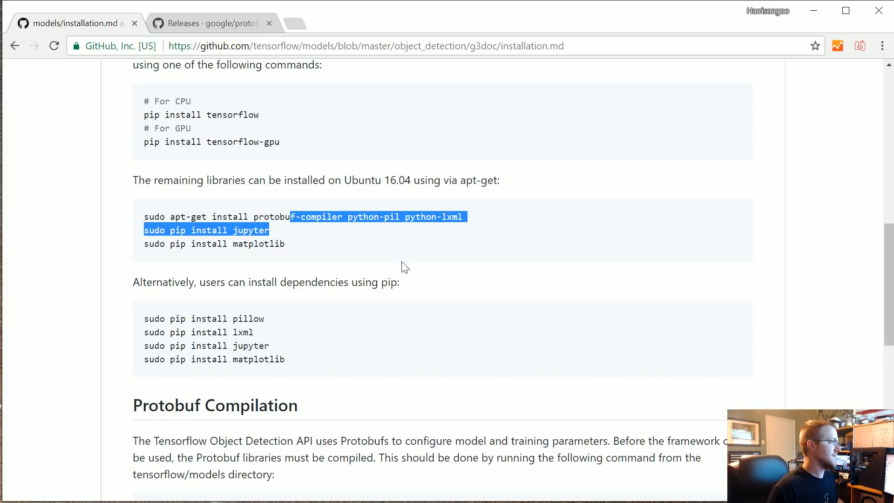
- Read on through the jupyter, Protobuf Compilation and PYTHONPATH steps, then return to the top
scroll("down", 3)
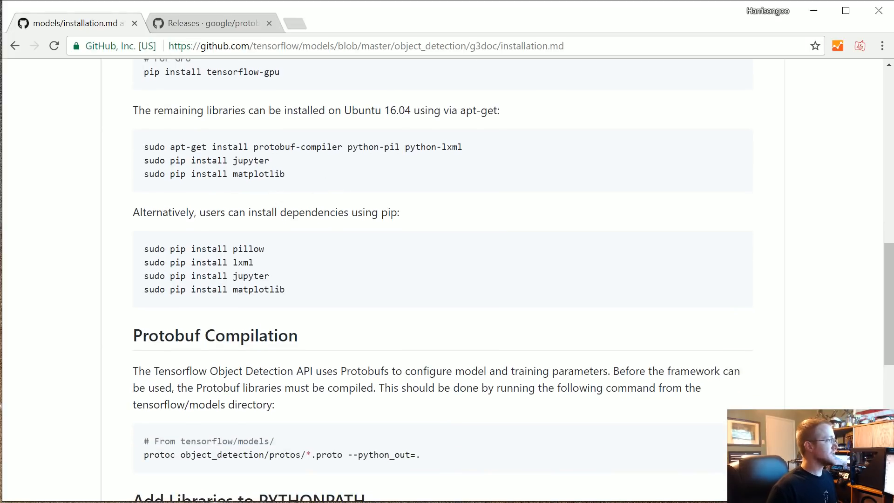
double_click(251, 161)
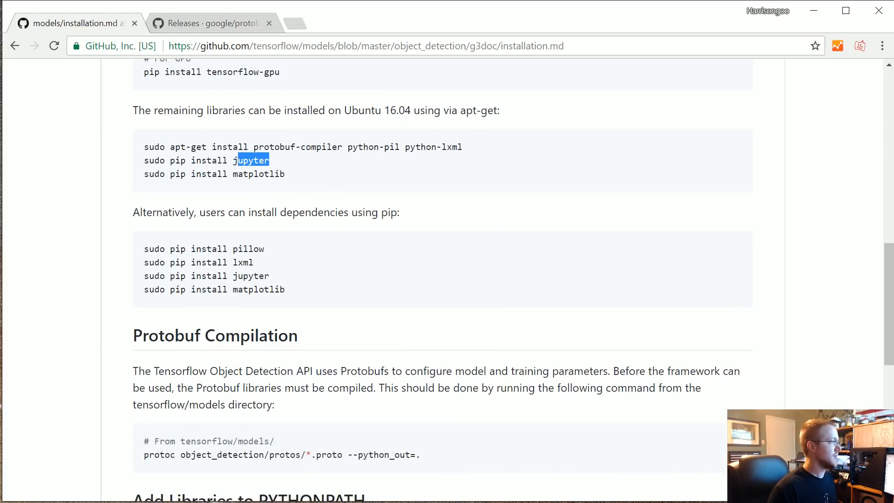
scroll("down", 3)
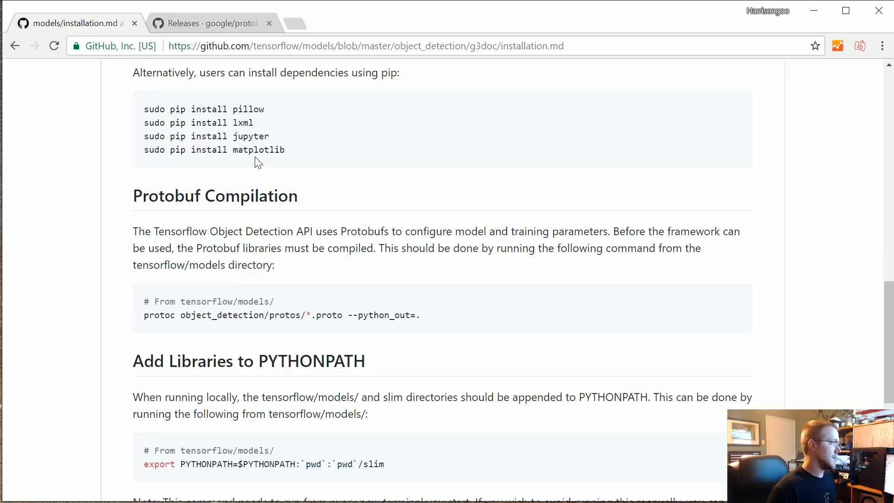
scroll("down", 3)
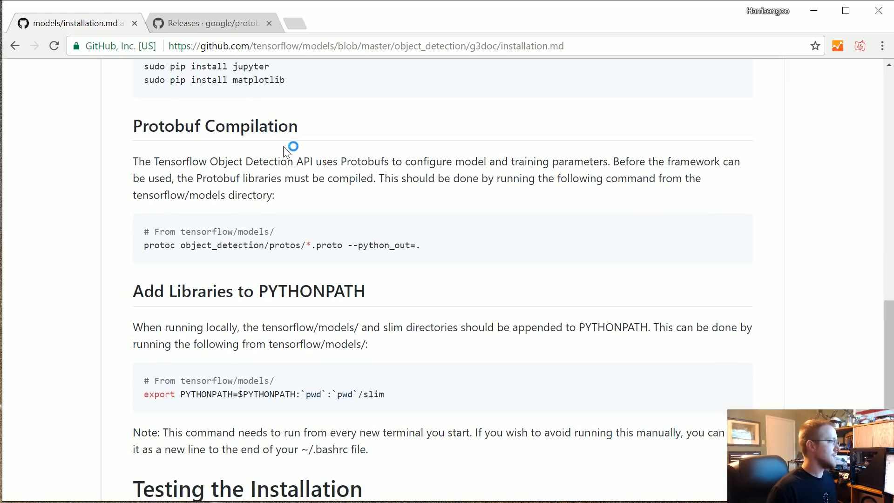
scroll("up", 3)
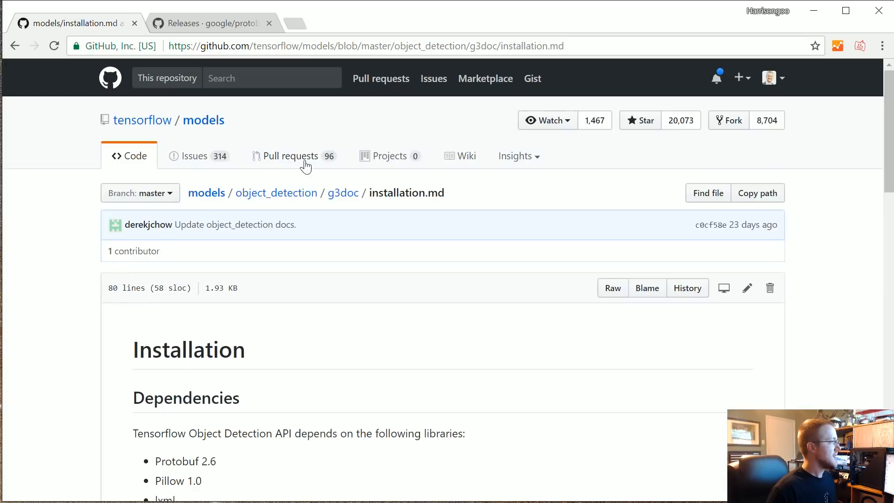
mouse_move(204, 120)
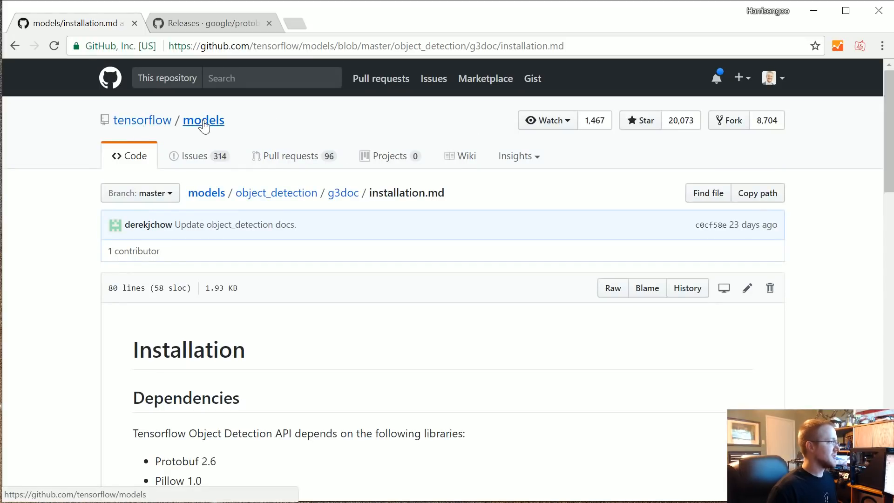
- Download the tensorflow/models repository as a ZIP via Clone or download
left_click(203, 120)
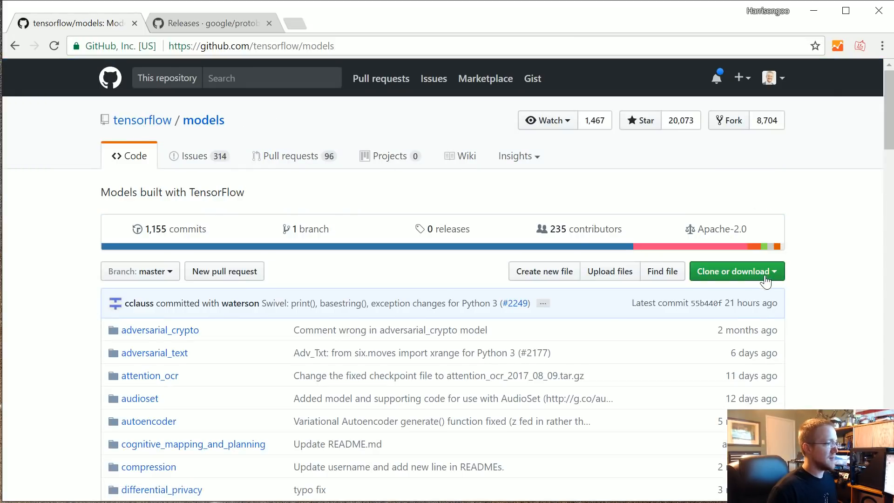
left_click(733, 271)
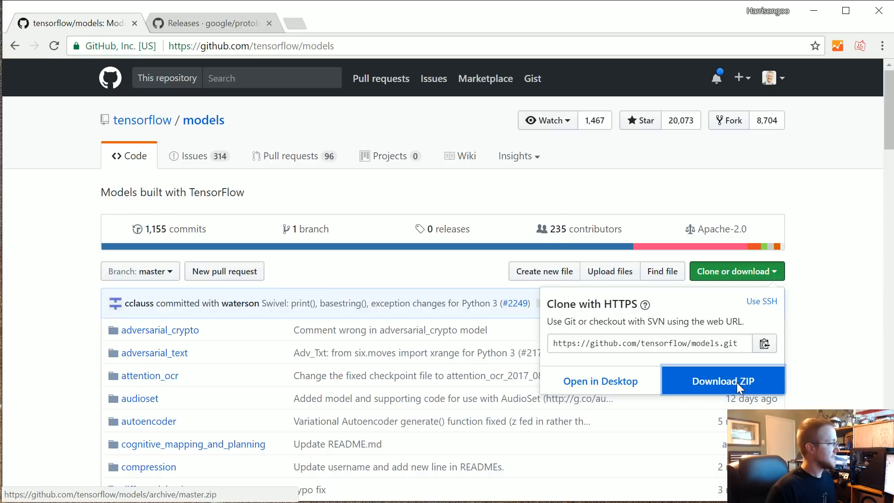
left_click(723, 382)
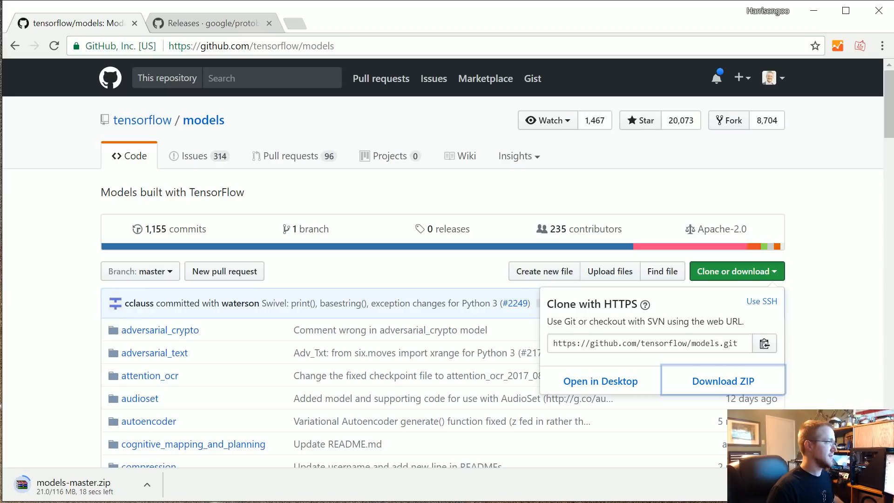
left_click(251, 45)
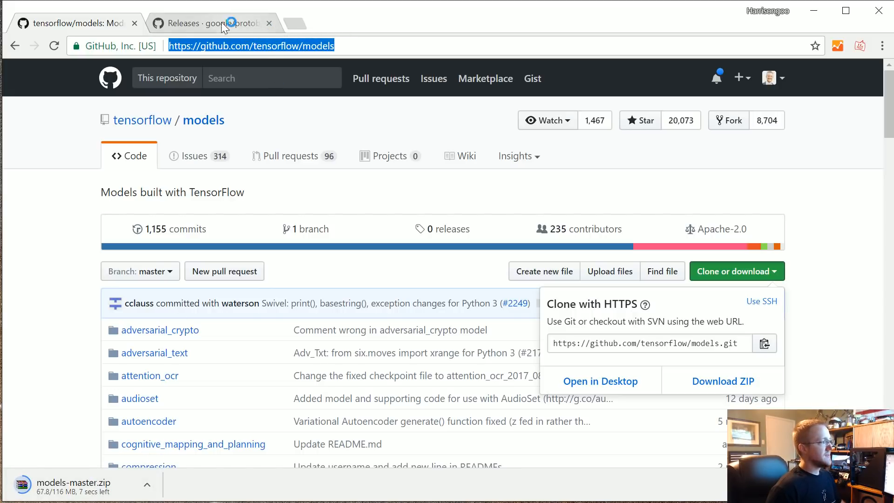
- Download protoc-3.4.0-win32.zip from the protobuf releases page and bring up the Downloads folder
left_click(205, 23)
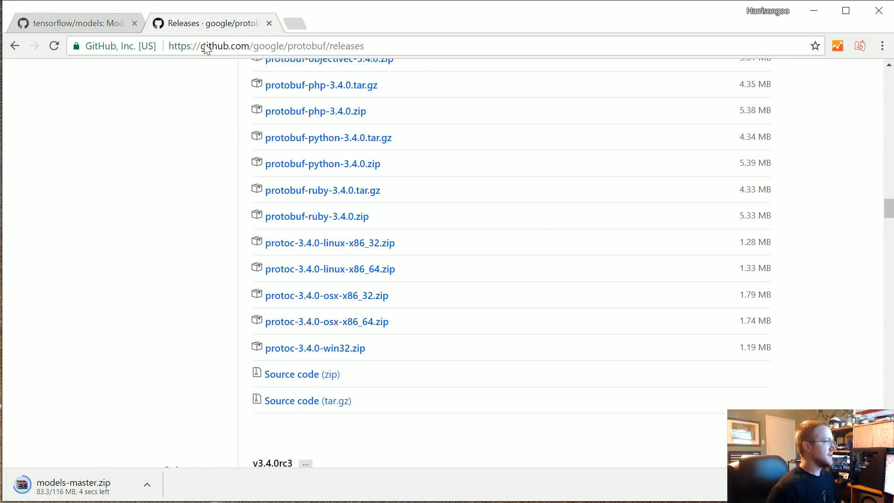
mouse_move(341, 46)
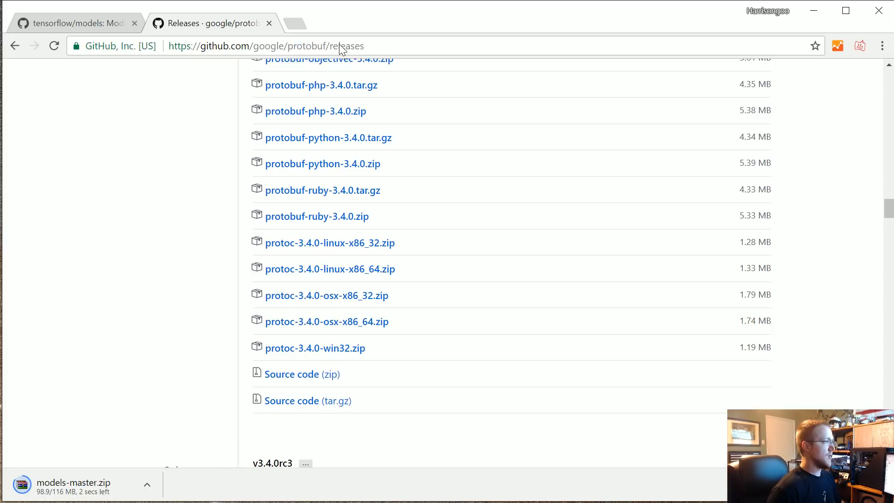
scroll("up", 3)
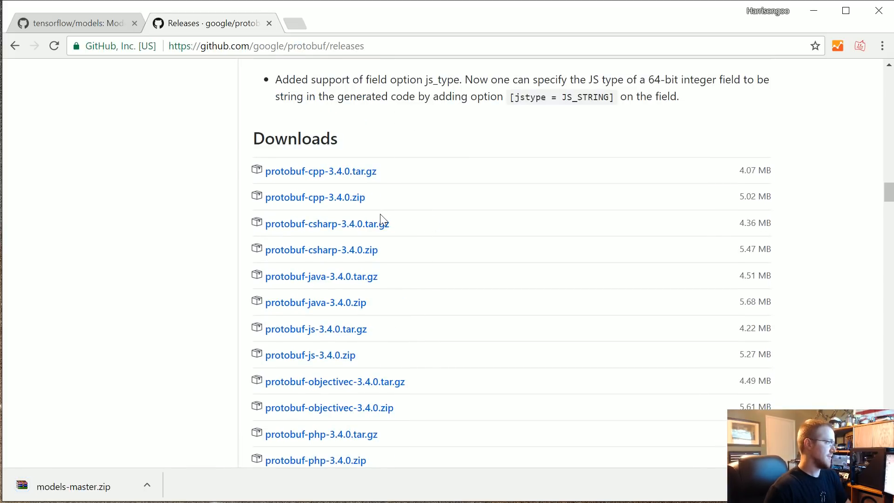
scroll("down", 3)
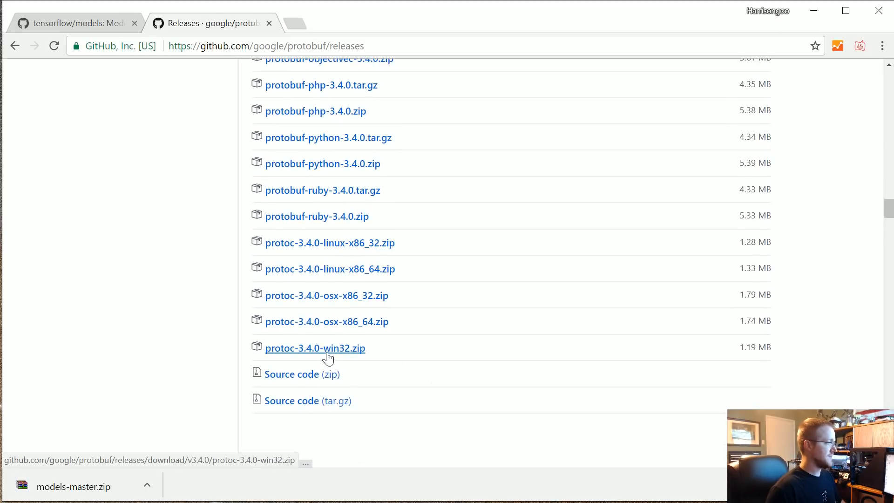
left_click(315, 348)
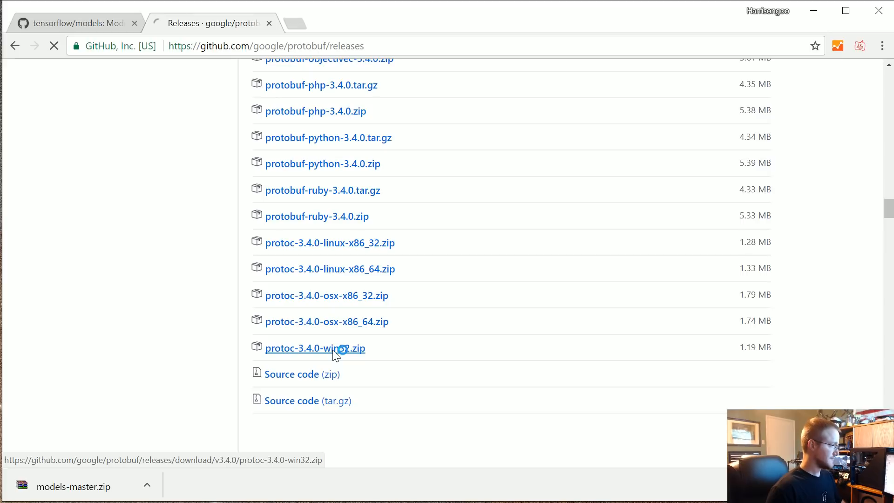
left_click(314, 347)
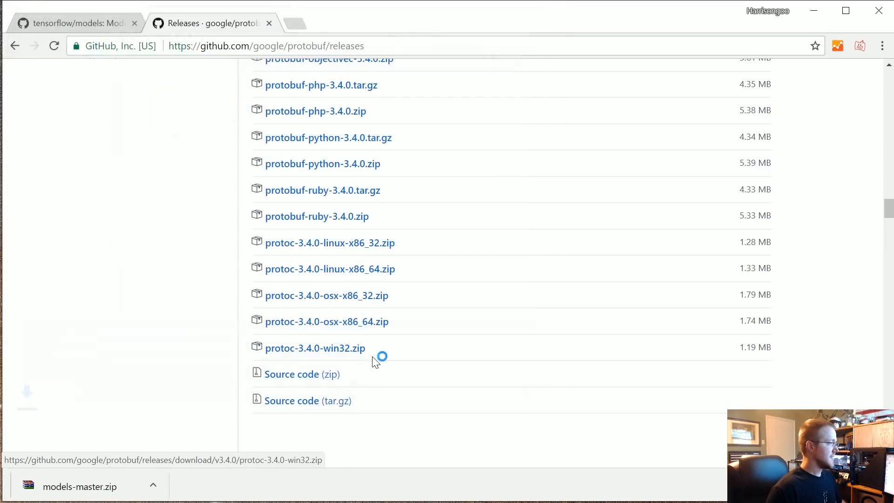
left_click(315, 347)
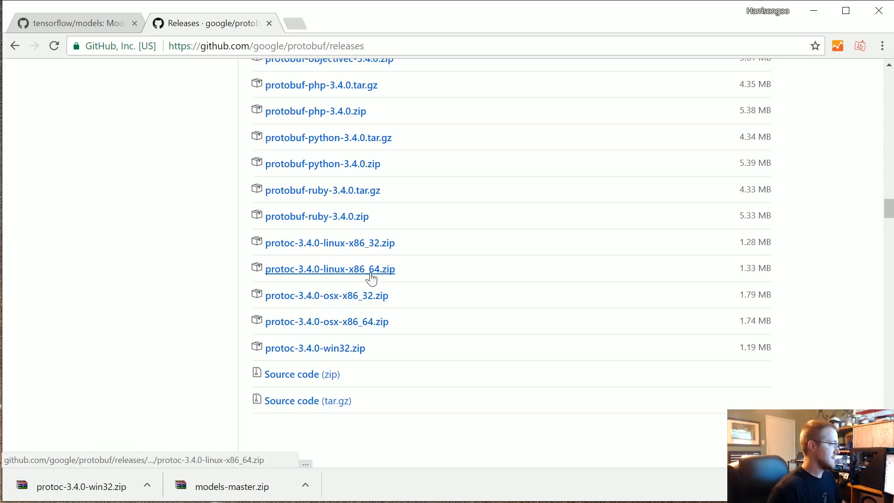
left_click(329, 268)
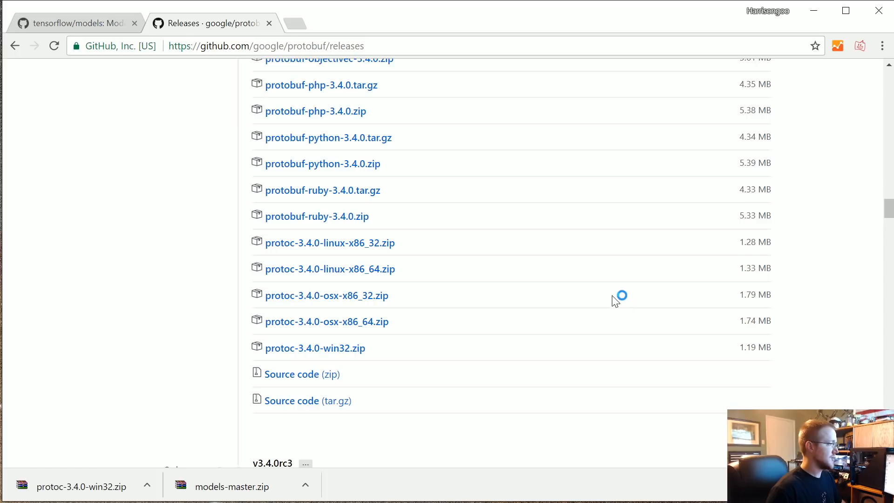
mouse_move(605, 294)
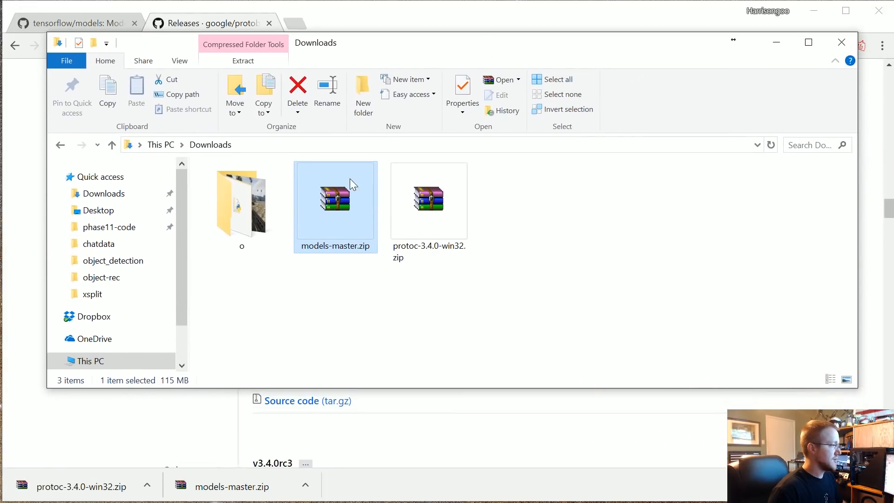
- Extract models-master.zip and protoc-3.4.0-win32.zip into Downloads and look inside the bin folder
double_click(335, 200)
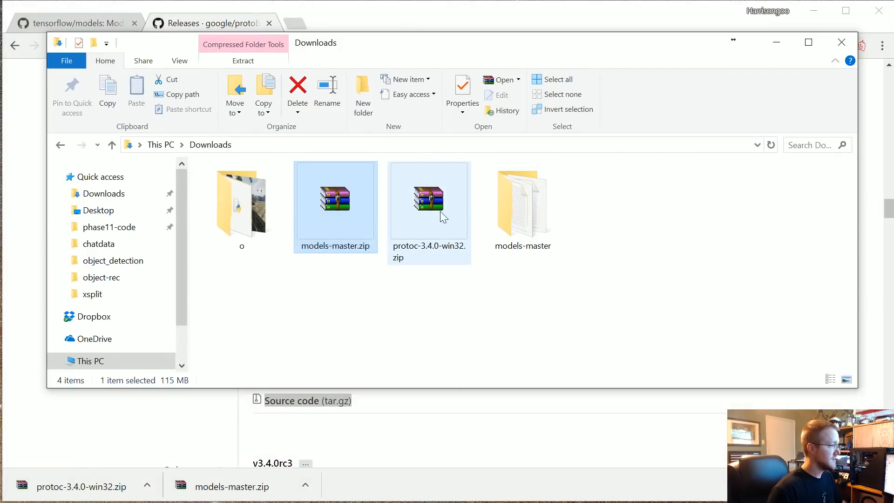
right_click(429, 196)
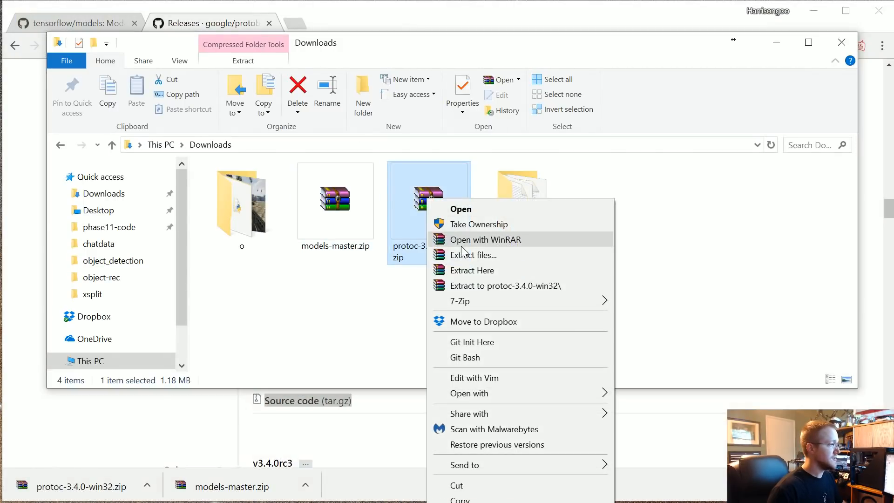
left_click(471, 270)
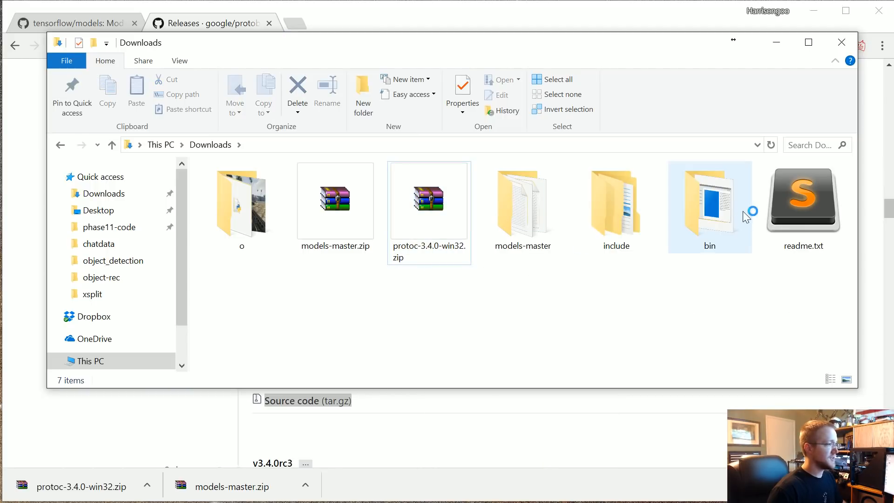
double_click(710, 199)
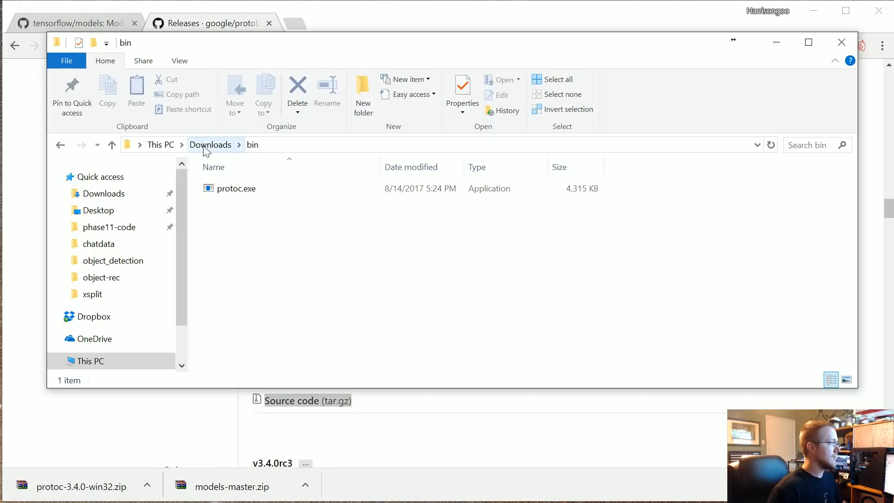
left_click(211, 144)
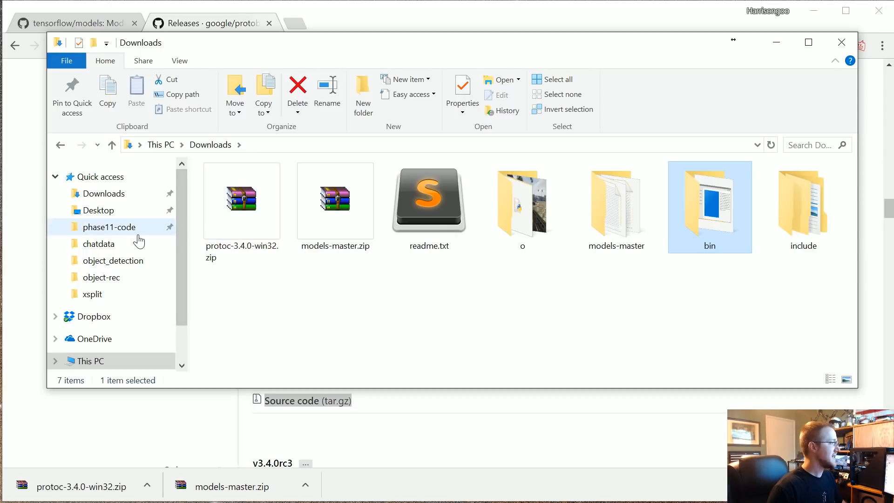
mouse_move(166, 260)
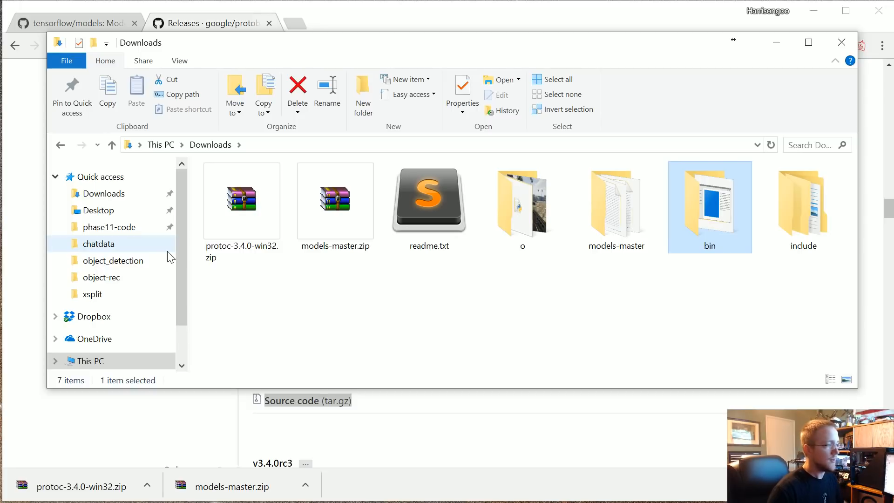
- Confirm protoc.exe sits in the extracted bin folder, then return to Downloads
left_click(522, 205)
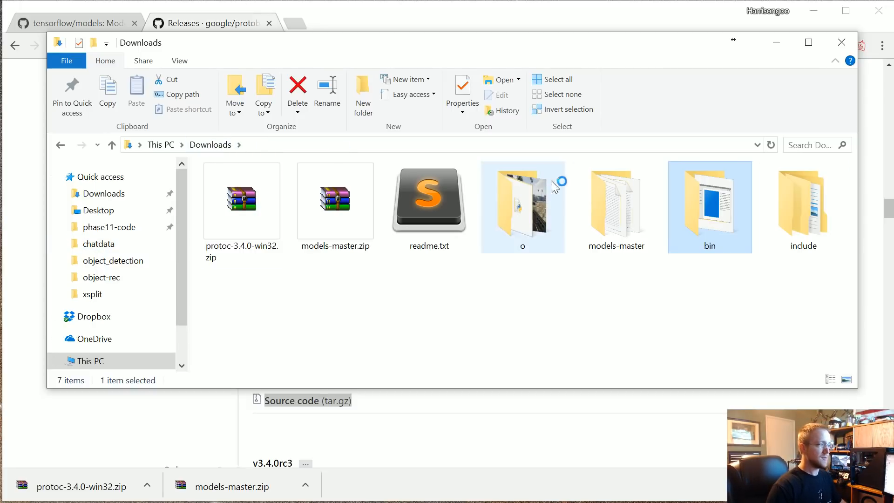
left_click(241, 201)
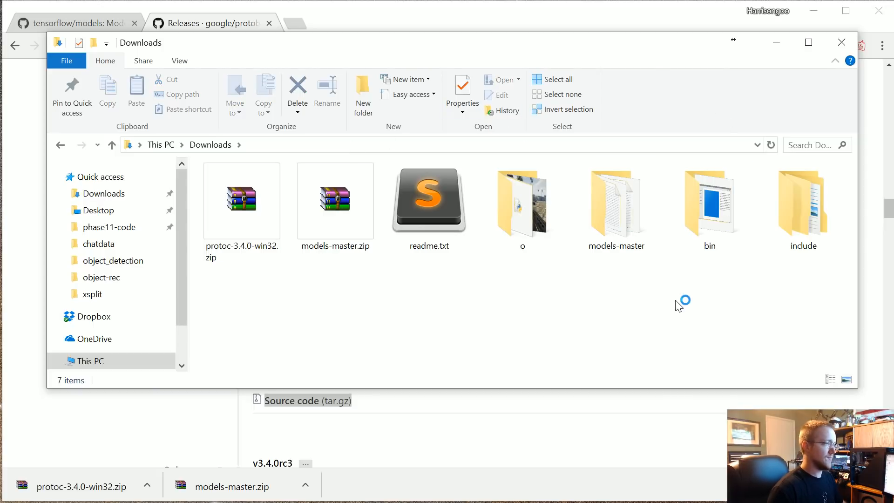
double_click(710, 202)
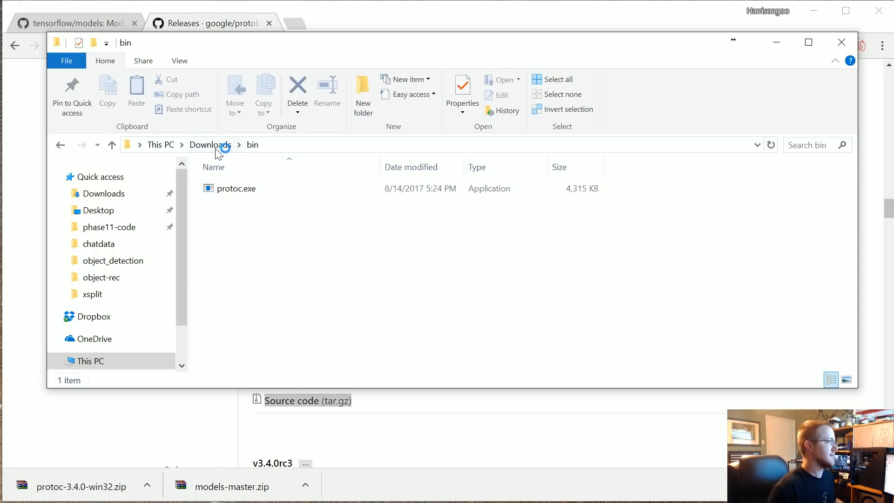
left_click(209, 145)
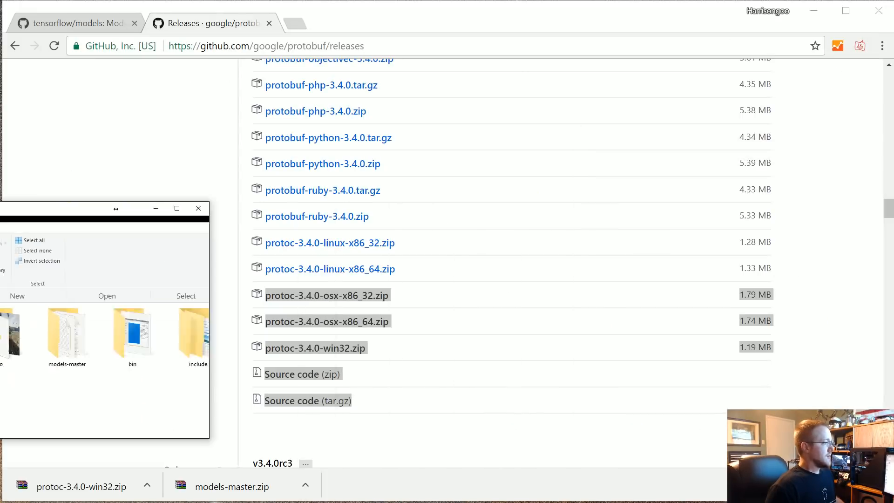
- From the tensorflow/models tab, reach the object_detection installation.md guide
left_click(68, 23)
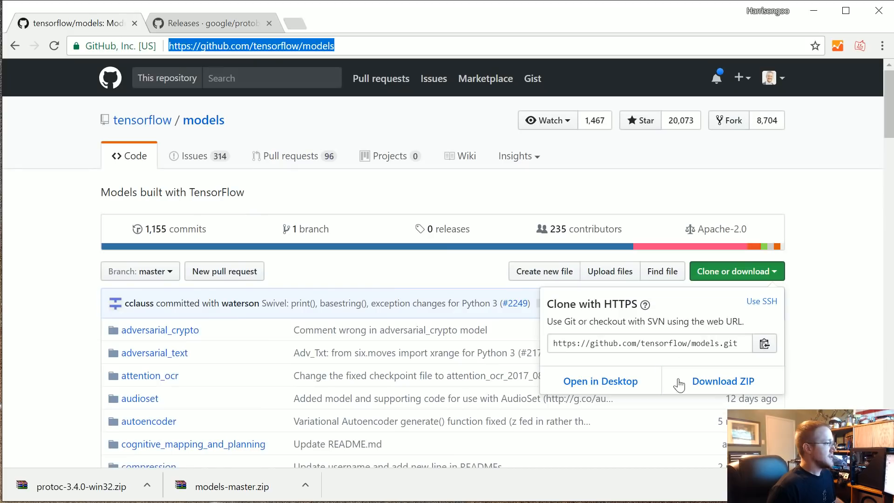
scroll("down", 3)
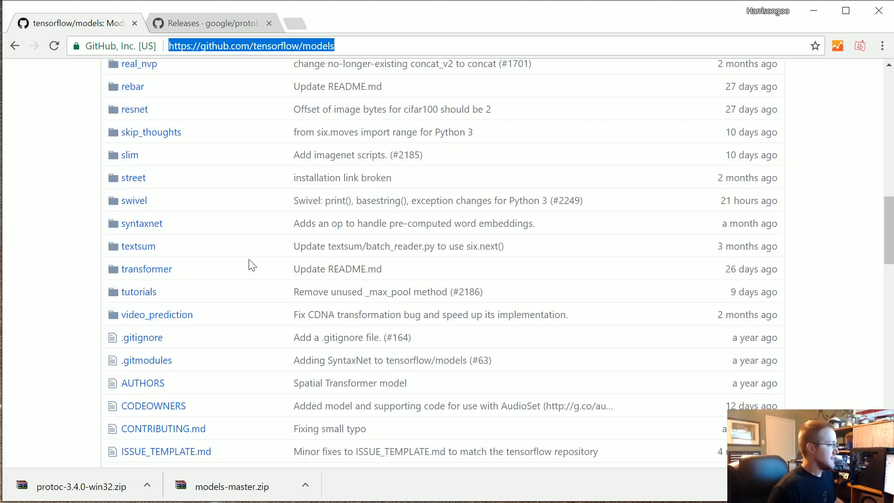
scroll("up", 3)
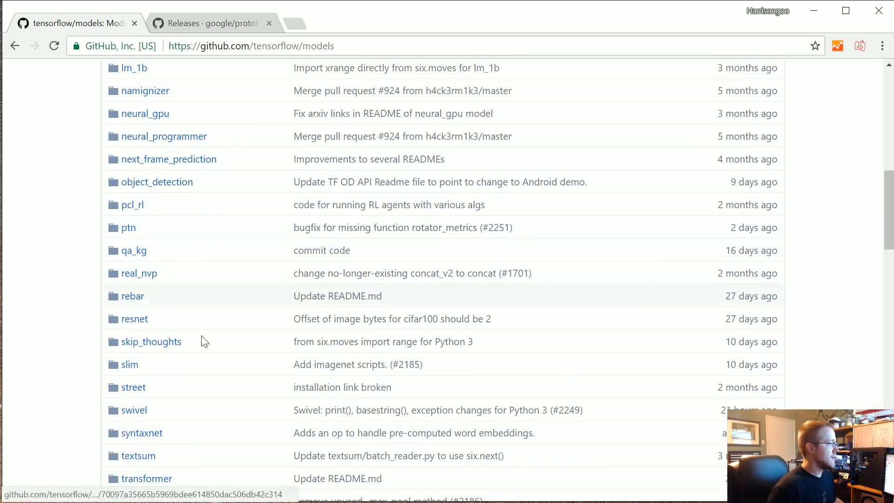
left_click(157, 181)
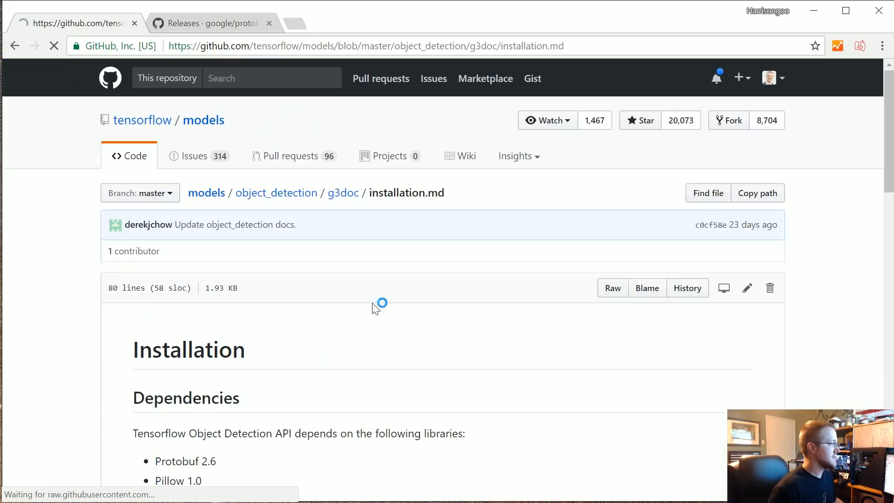
- Review the Protobuf Compilation instructions, then return to the protobuf releases tab
scroll("down", 3)
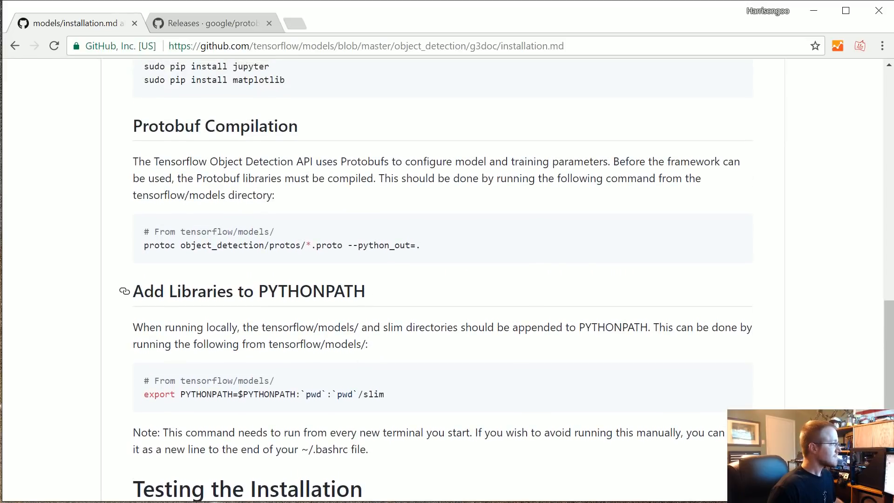
double_click(216, 126)
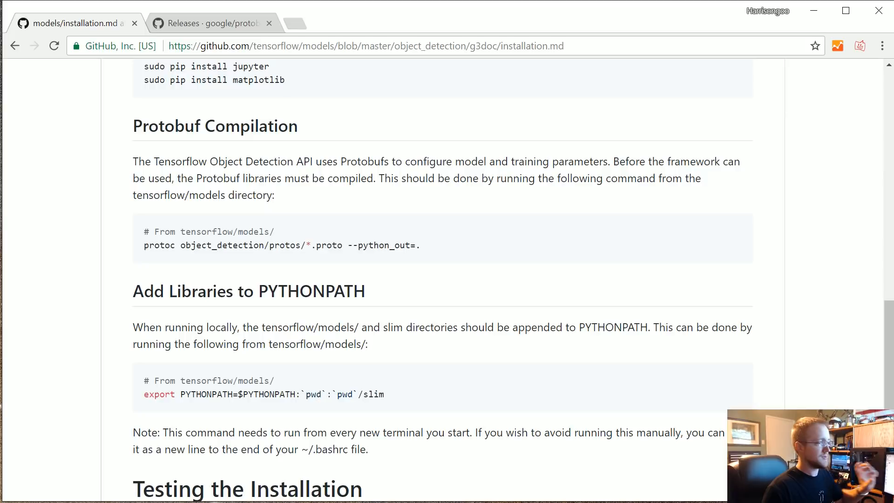
mouse_move(396, 225)
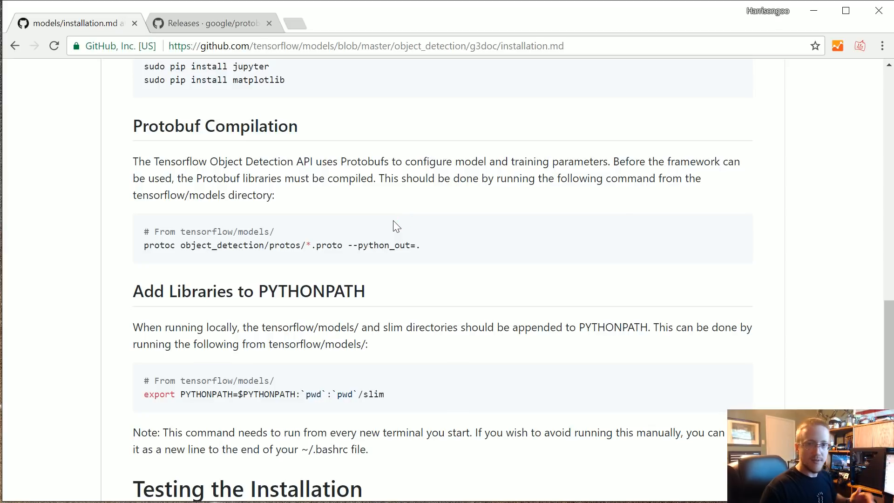
left_click(397, 225)
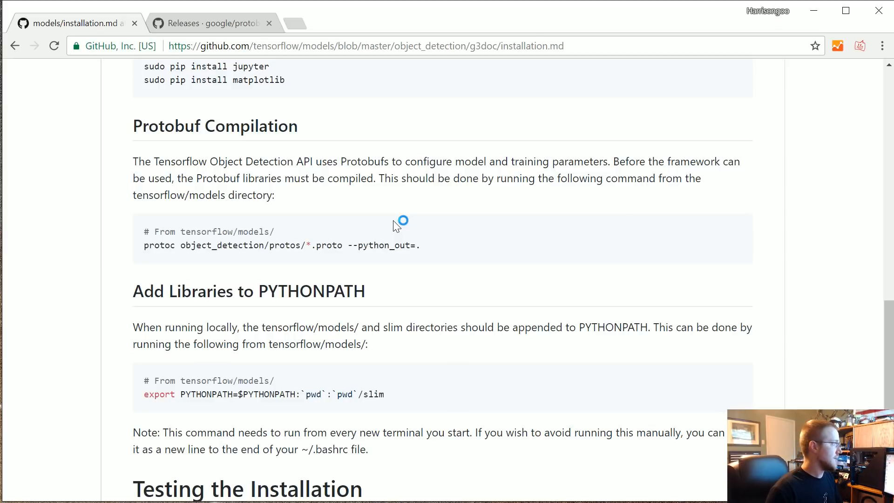
left_click(211, 24)
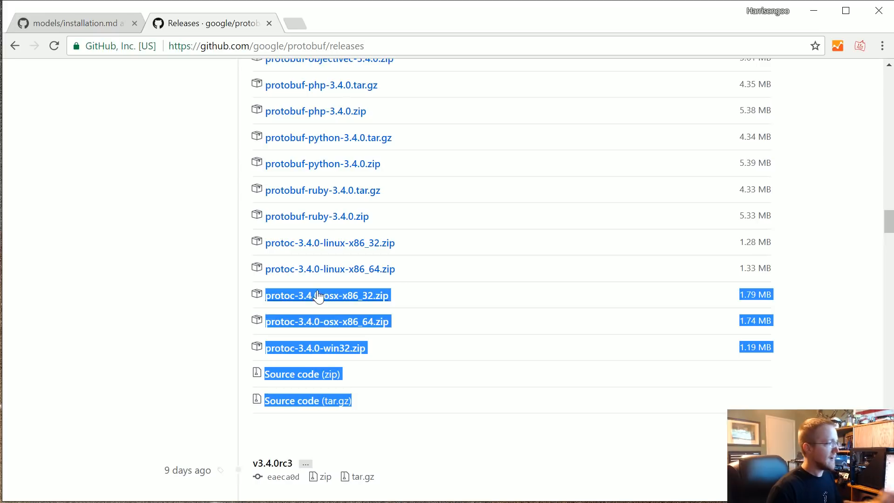
mouse_move(405, 327)
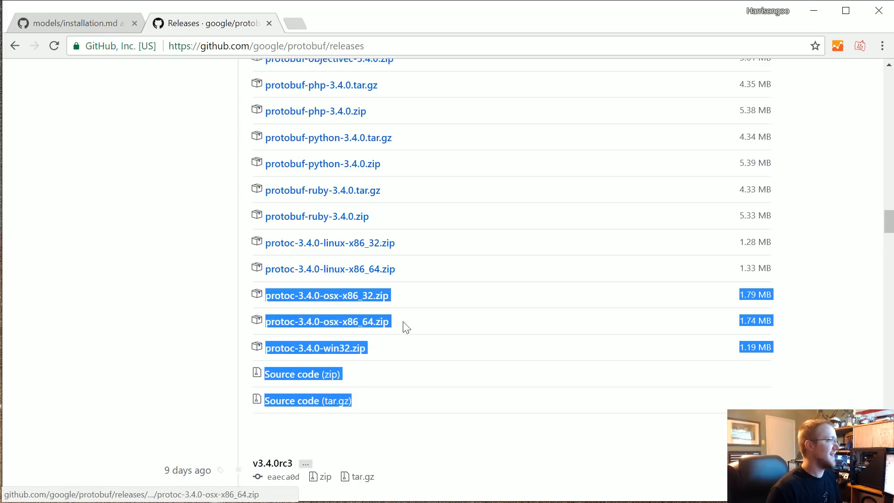
mouse_move(125, 57)
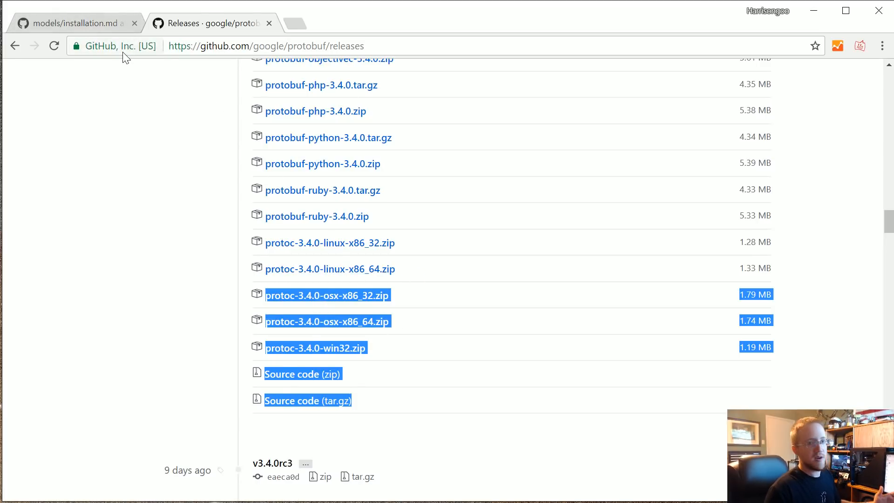
- Select the protoc compile command in the guide's Protobuf Compilation section
left_click(68, 23)
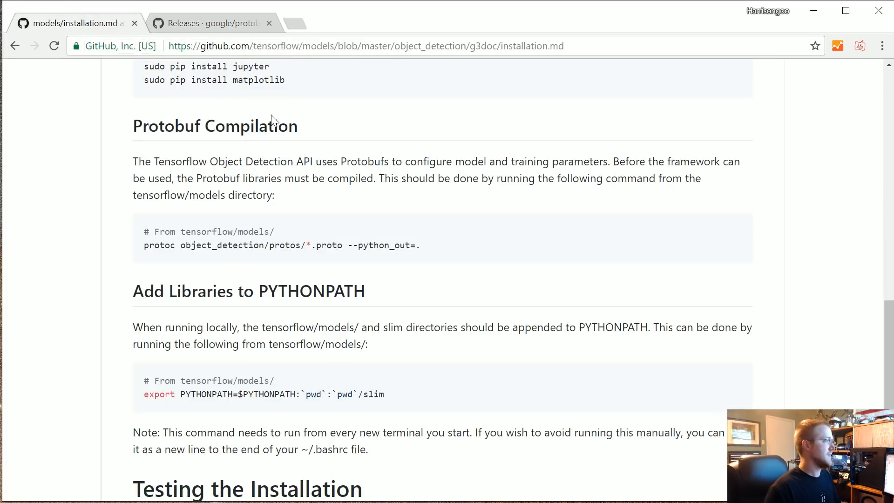
mouse_move(301, 261)
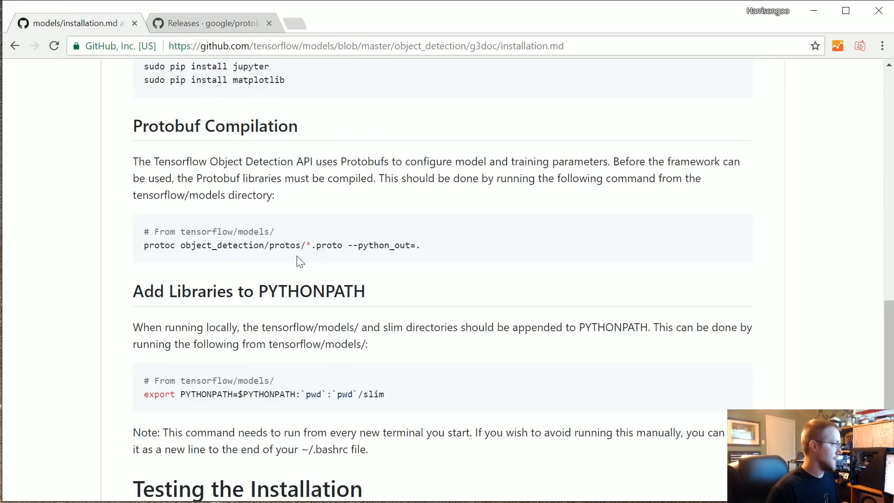
triple_click(280, 245)
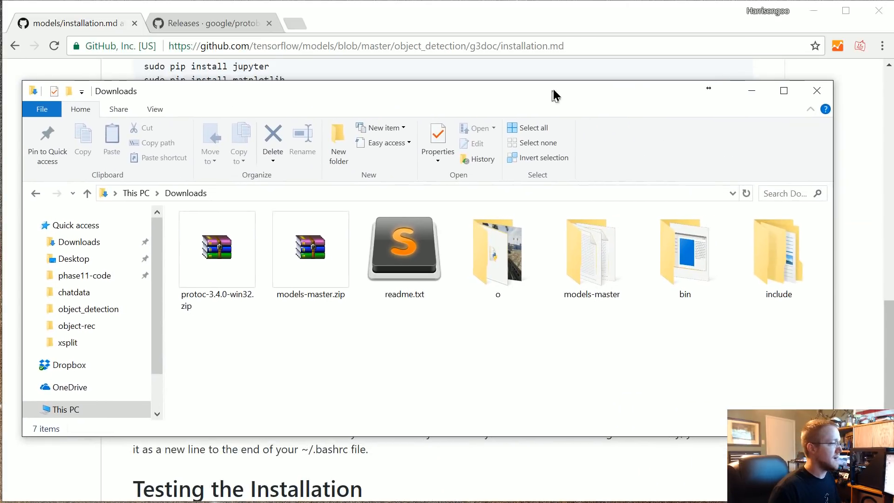
- Rename models-master to models in Downloads and go into it
left_click(595, 250)
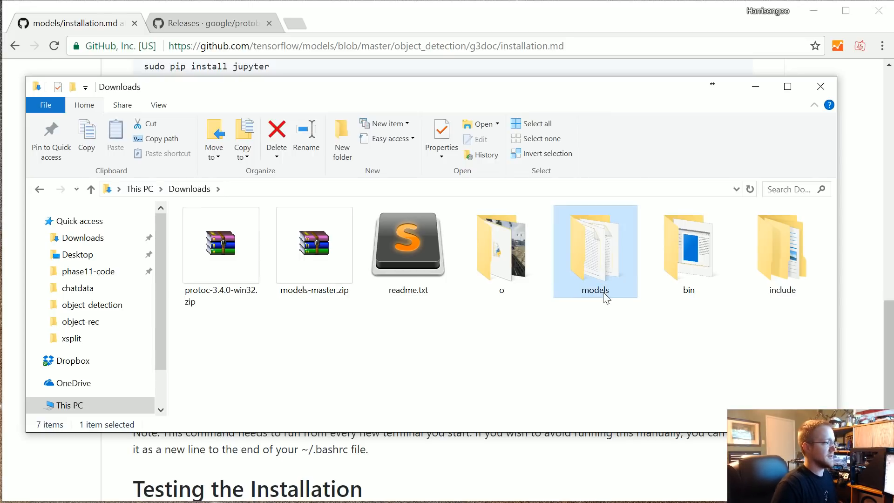
double_click(595, 245)
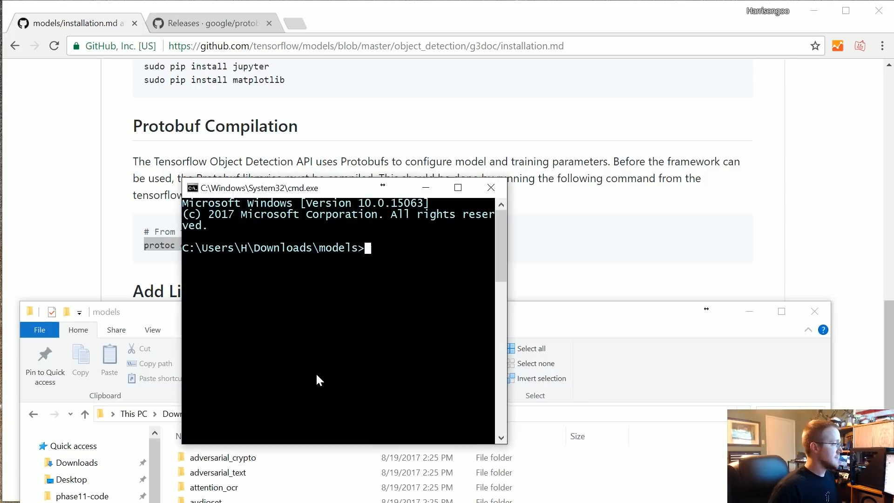
- Run protoc object_detection/protos/*.proto --python_out=. from the models folder
type("protoc object_detection/protos/*.proto --python_out=.")
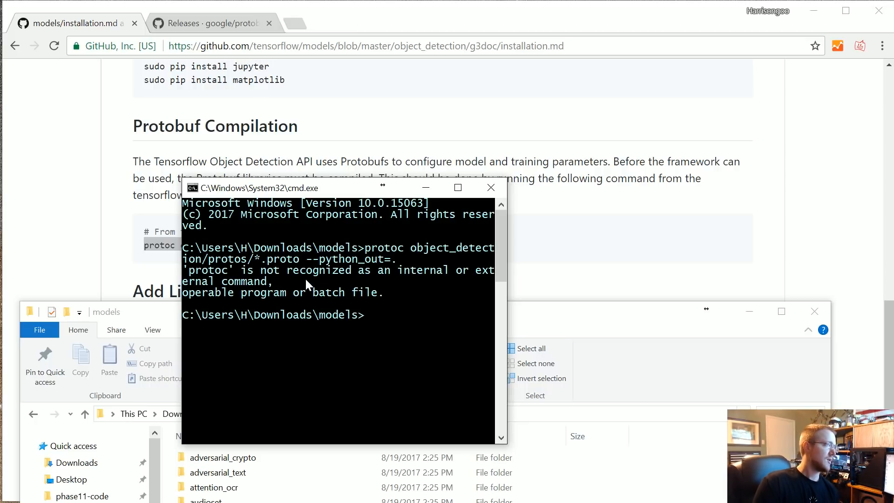
mouse_move(382, 248)
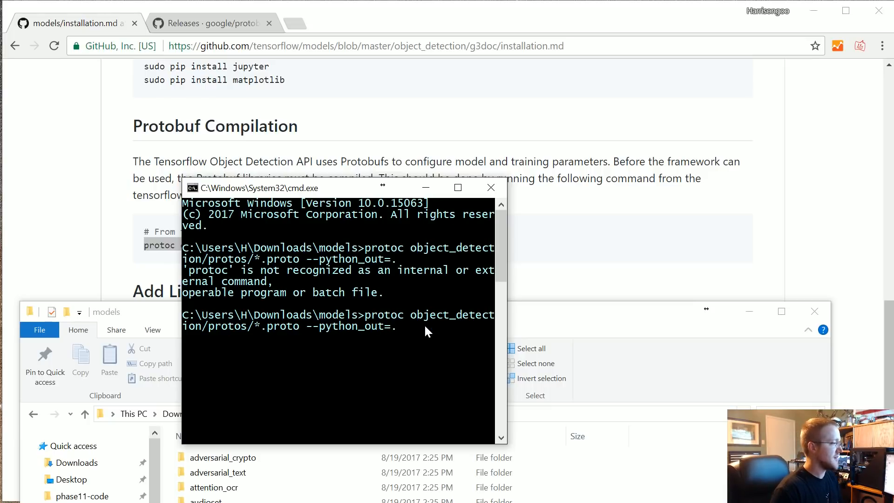
mouse_move(425, 285)
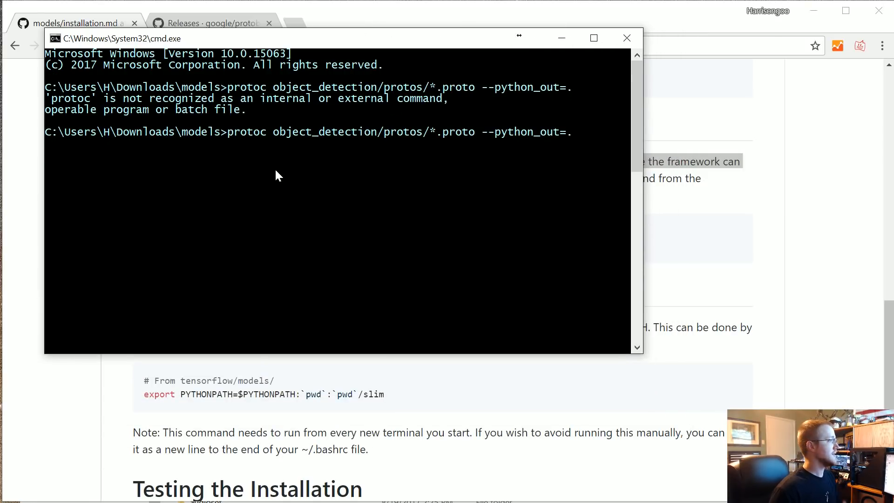
- Rerun the compile with the full C:/Users/H/Downloads/bin/protoc path after protoc was unrecognized
type("C:/protoc")
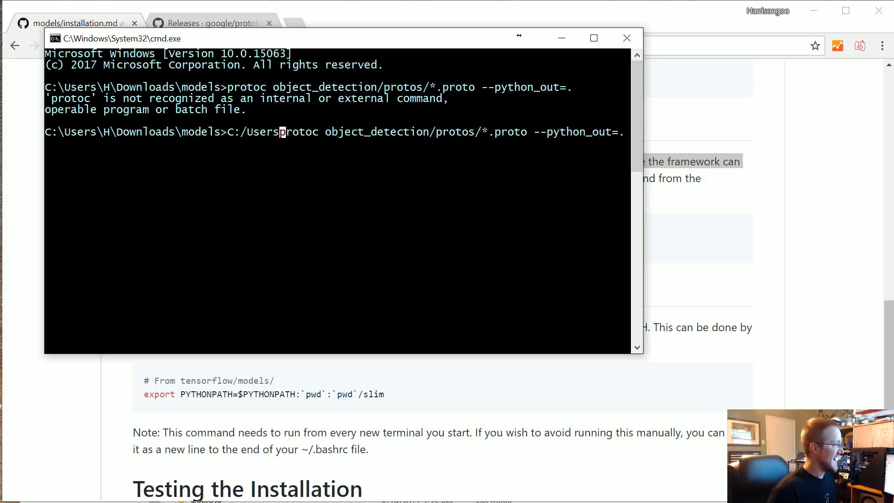
type("/H/")
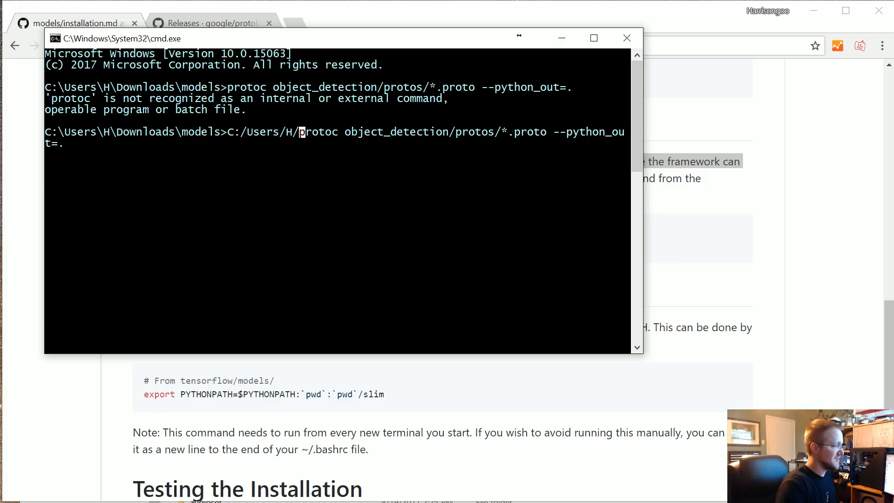
type("Downloads/bin")
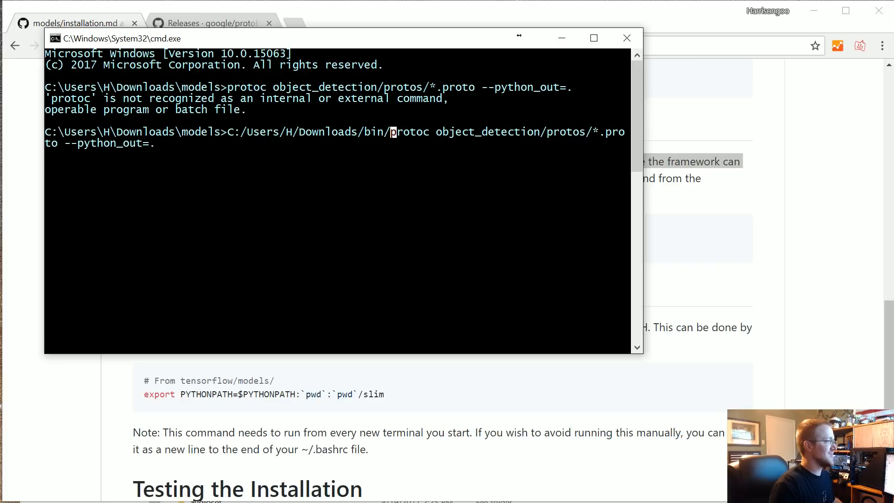
key("Return")
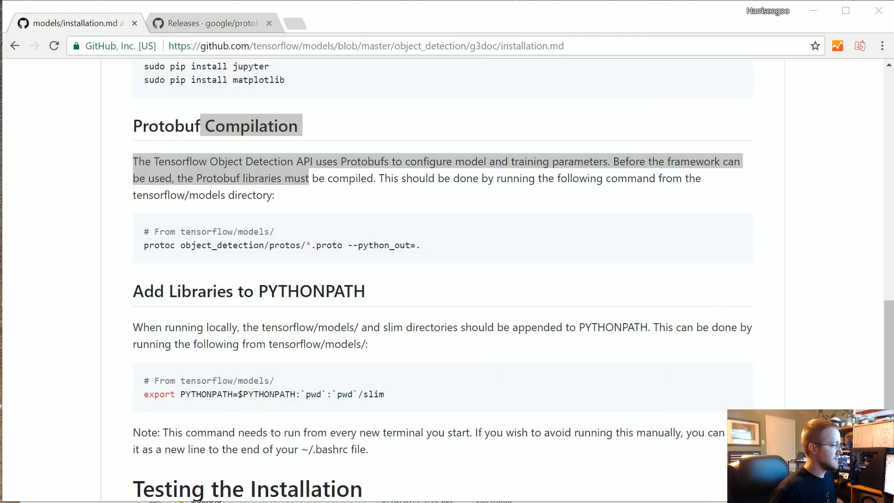
- Select the protoc compile and PYTHONPATH export commands, then reach Testing the Installation
triple_click(281, 245)
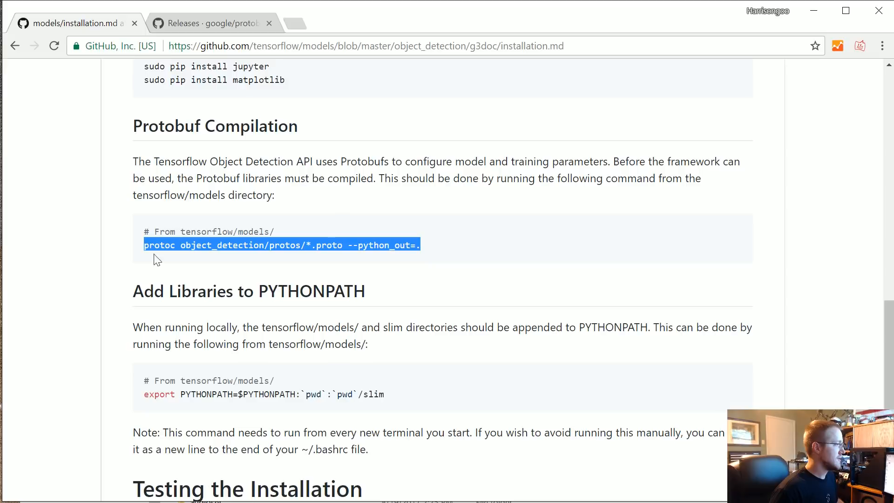
scroll("down", 3)
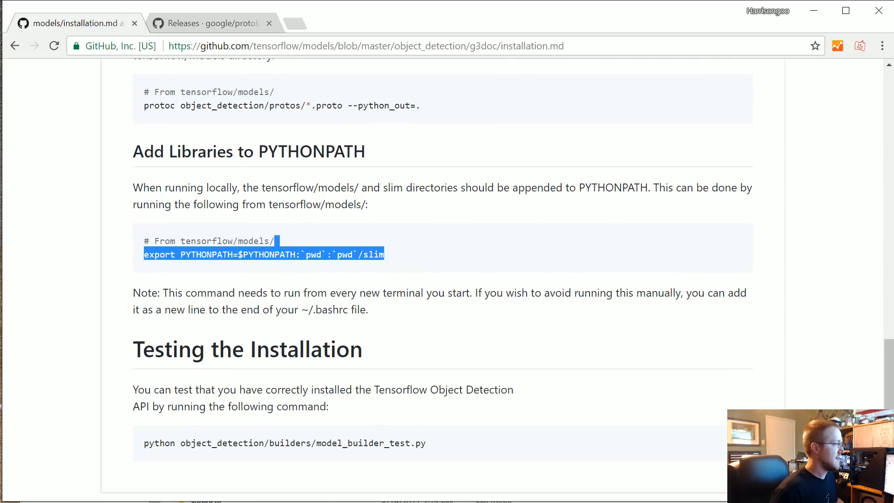
left_click(416, 255)
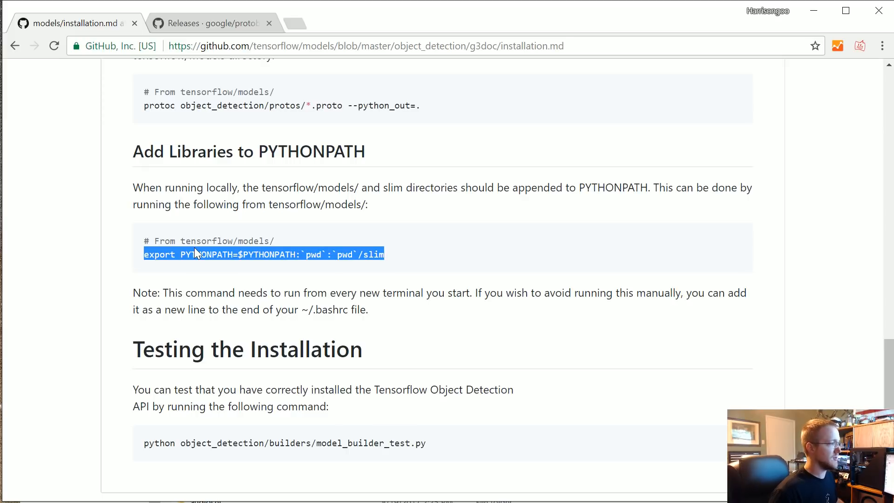
scroll("down", 3)
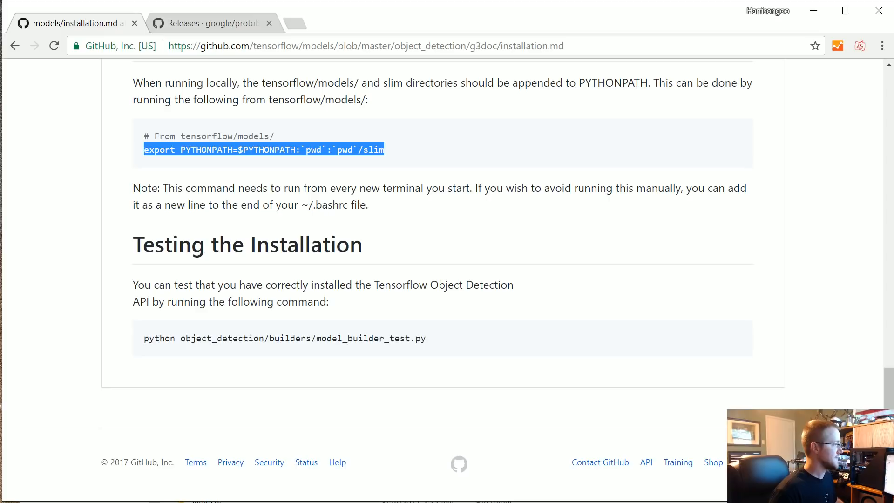
mouse_move(124, 244)
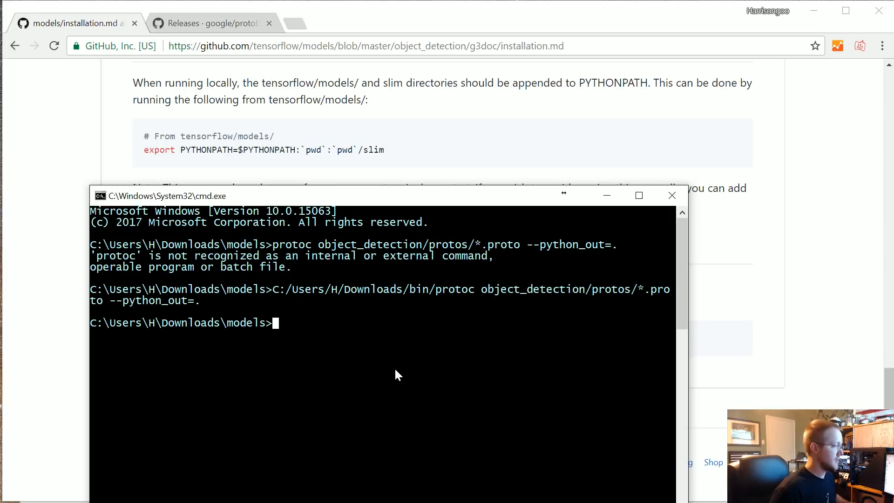
- Change into object_detection and launch 'jupyter notebook' to load the tutorial notebook
type("cd object_detection")
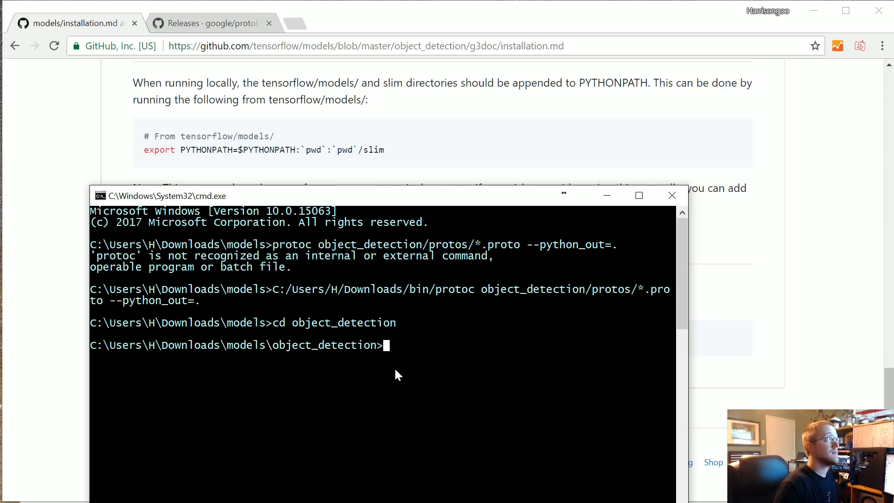
type("jupyt")
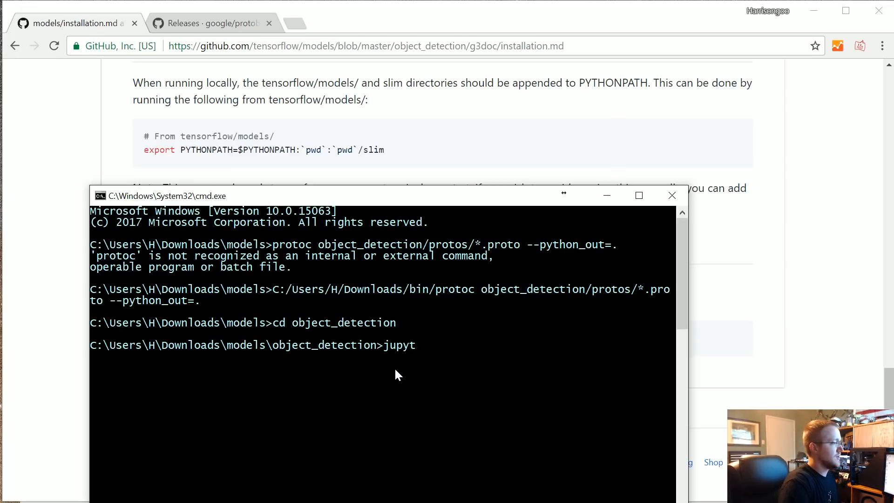
type("er notebook")
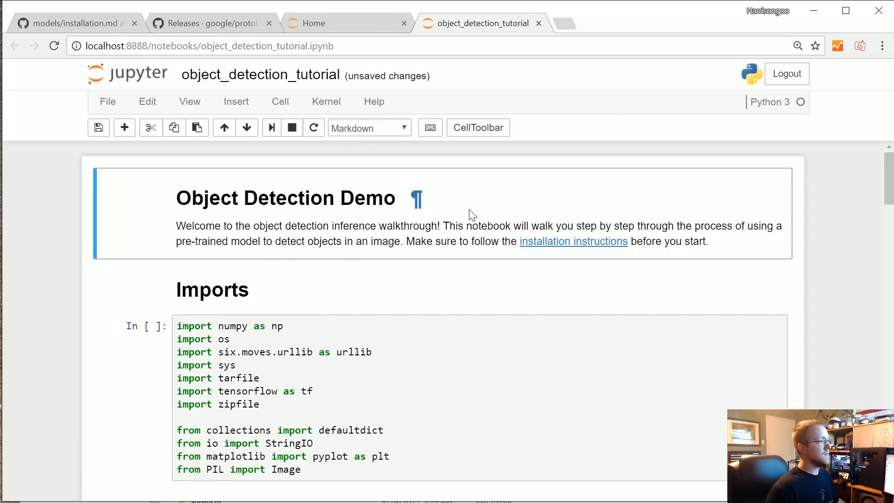
- Run All cells so the imports and env setup execute and the Variables cell starts
scroll("down", 3)
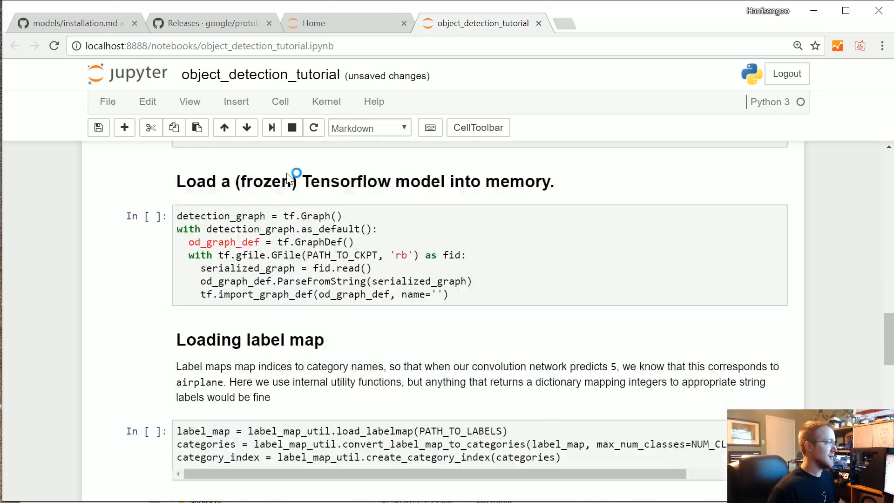
scroll("up", 3)
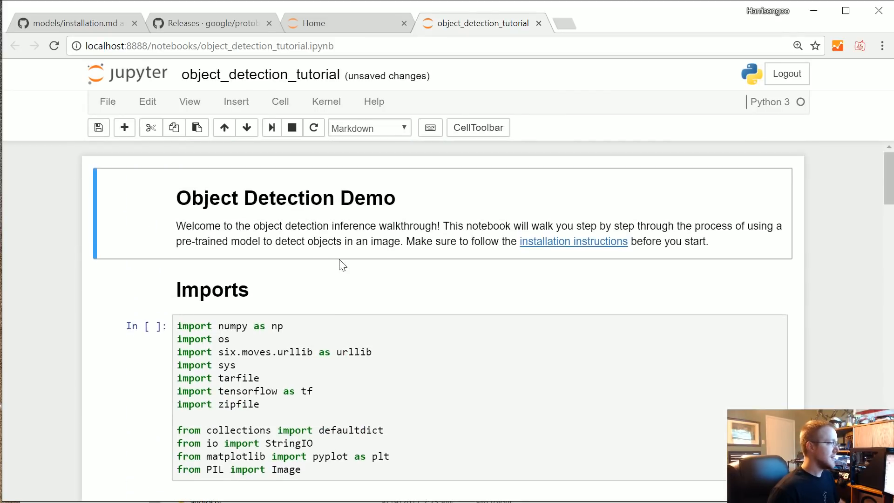
left_click(280, 102)
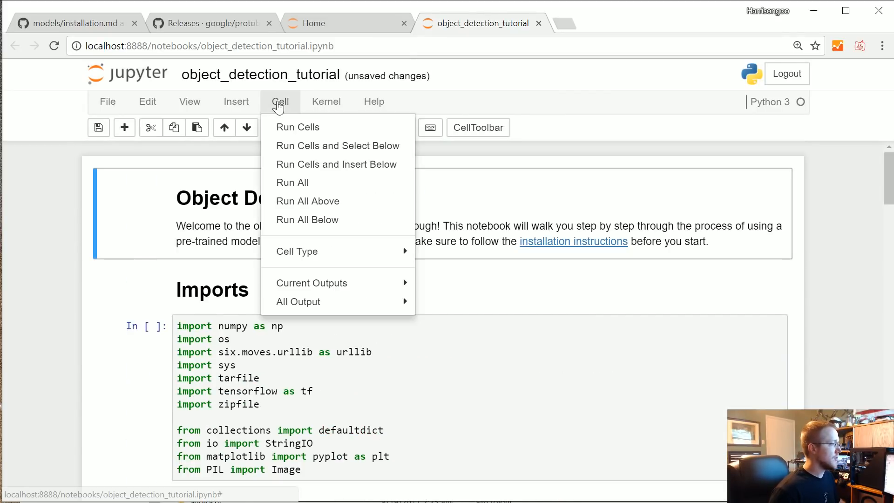
left_click(292, 183)
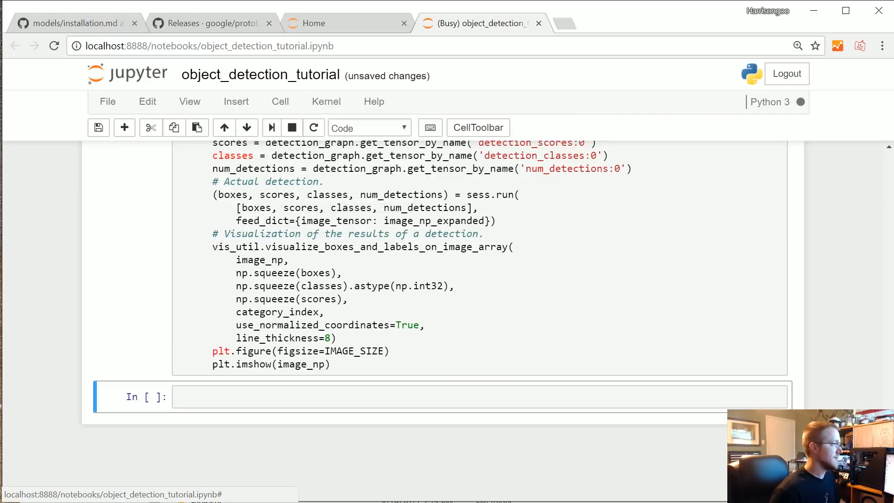
scroll("up", 3)
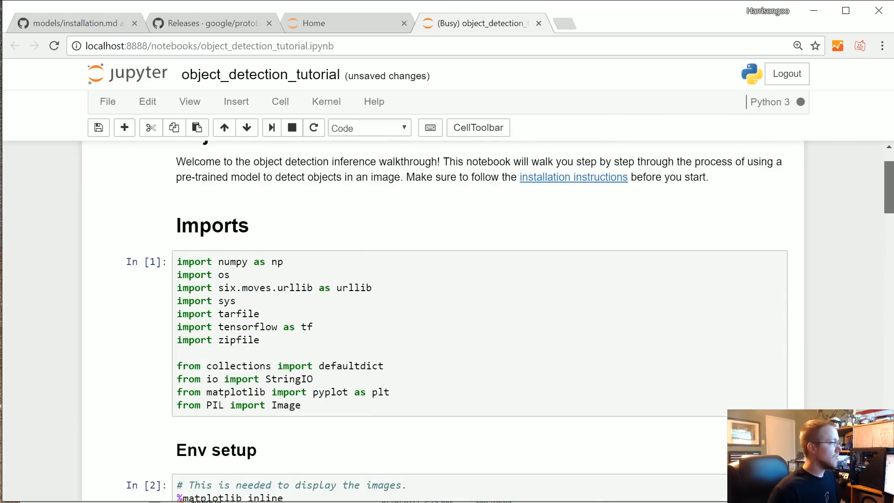
scroll("down", 3)
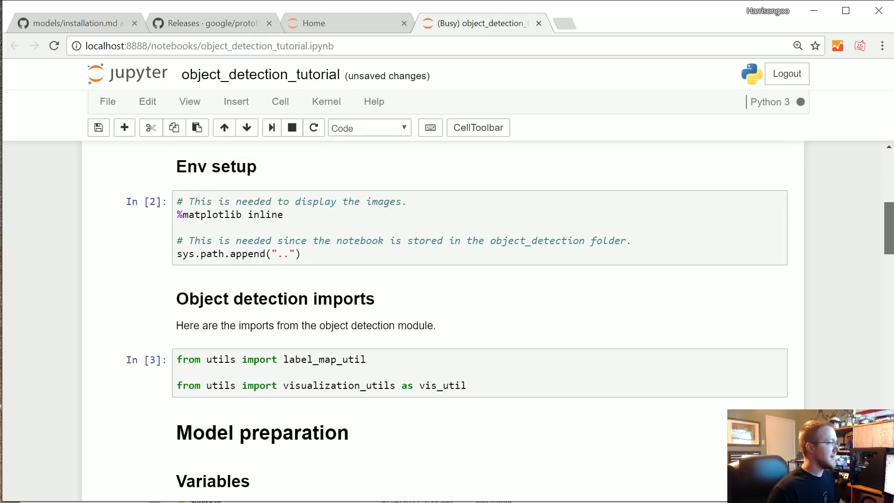
scroll("up", 3)
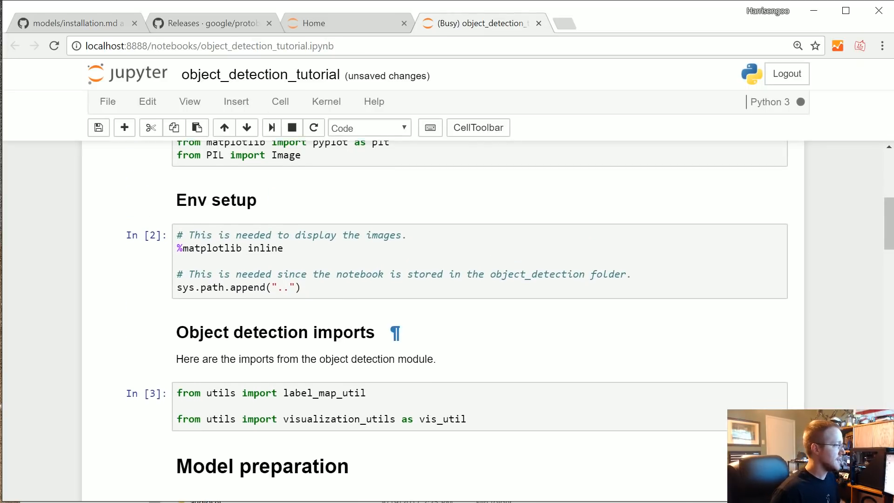
scroll("down", 3)
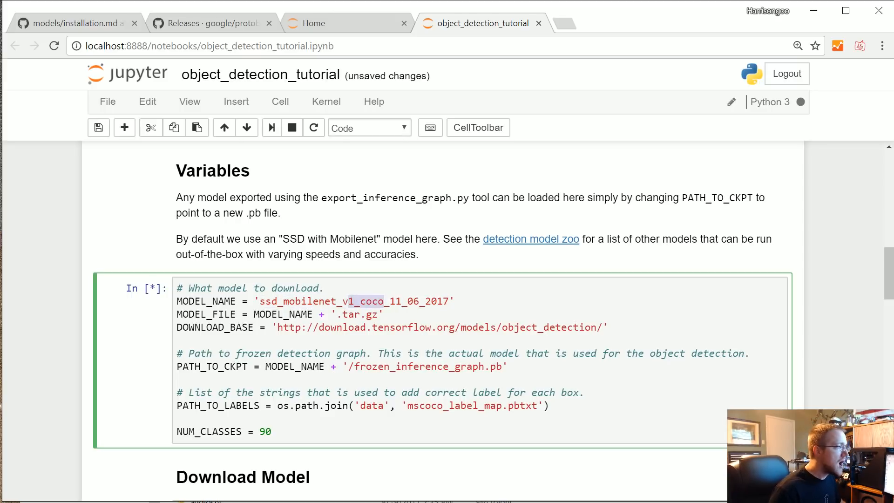
- Wait for all cells to finish and view the beagle image with its 83% dog detection box
left_click(292, 128)
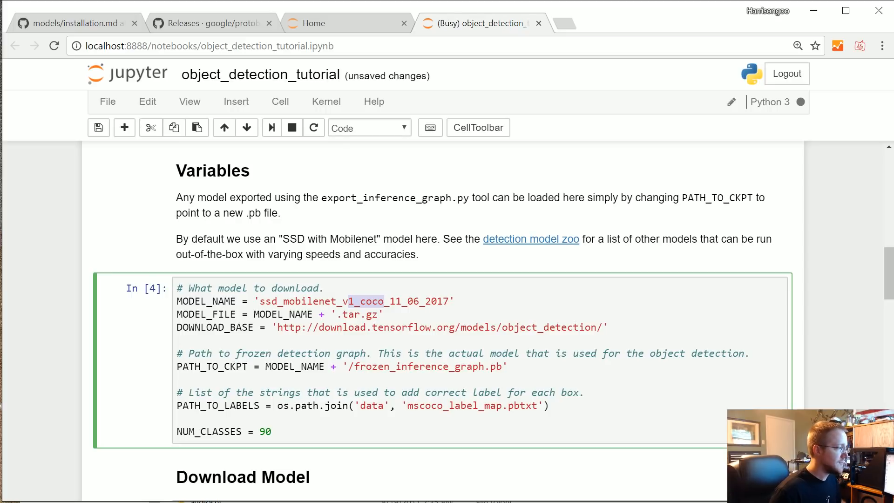
scroll("down", 3)
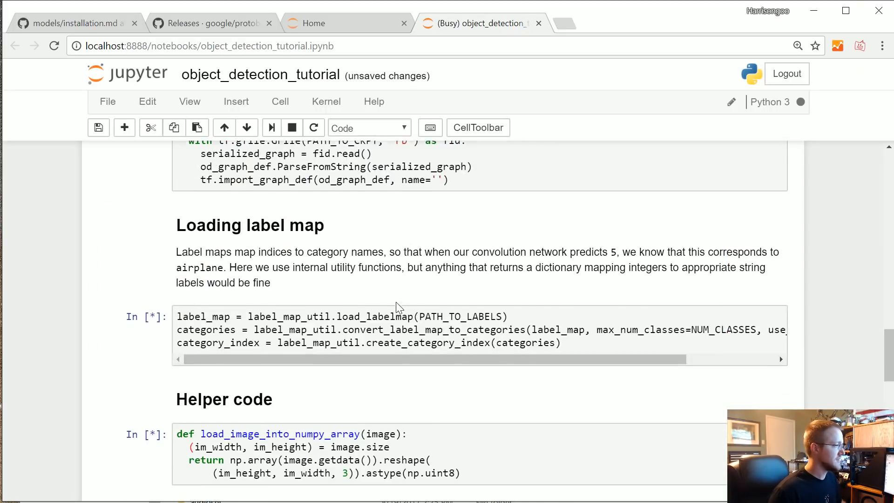
scroll("up", 3)
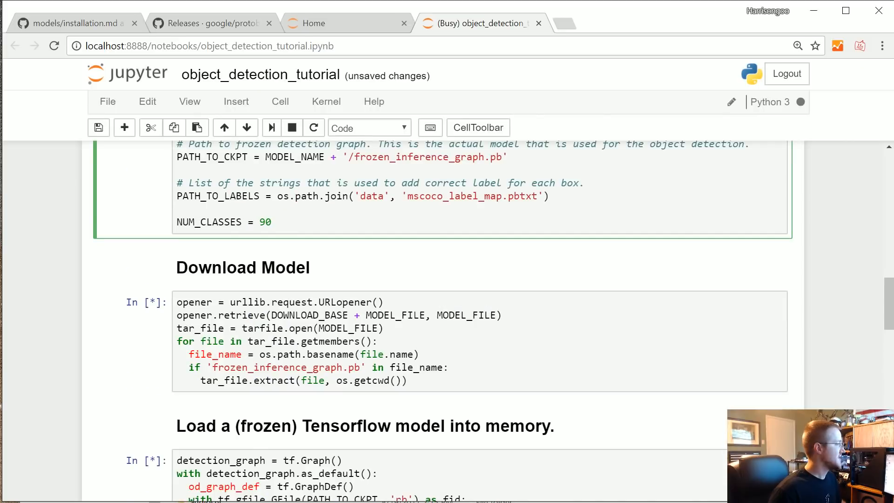
scroll("up", 3)
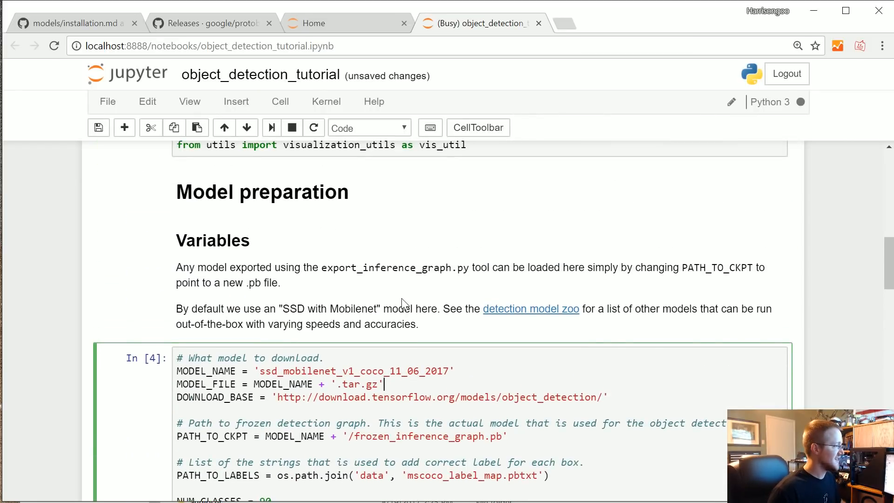
scroll("down", 3)
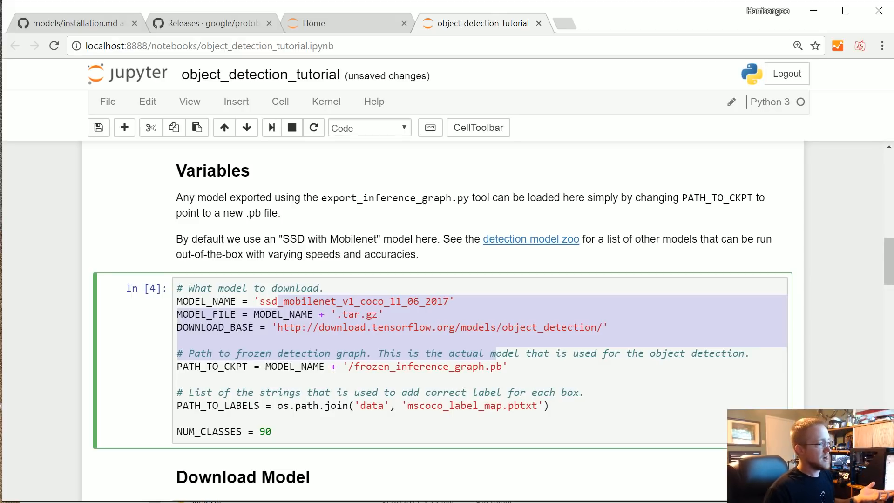
scroll("down", 3)
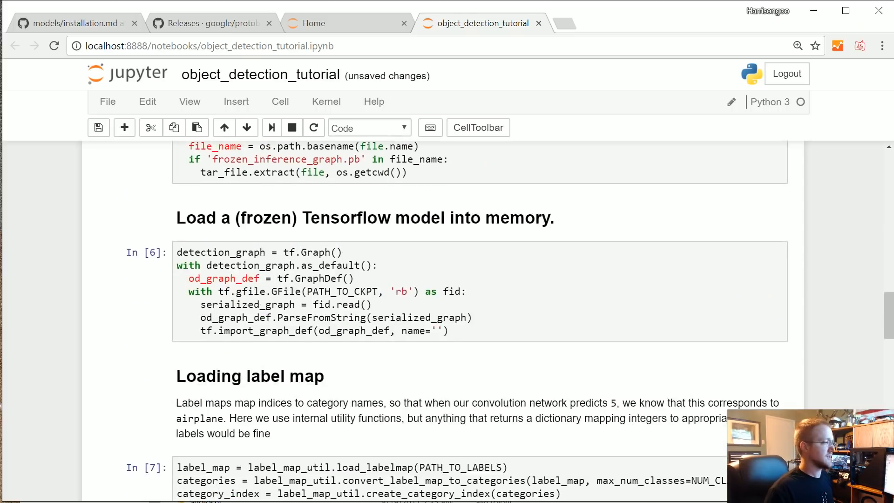
scroll("up", 3)
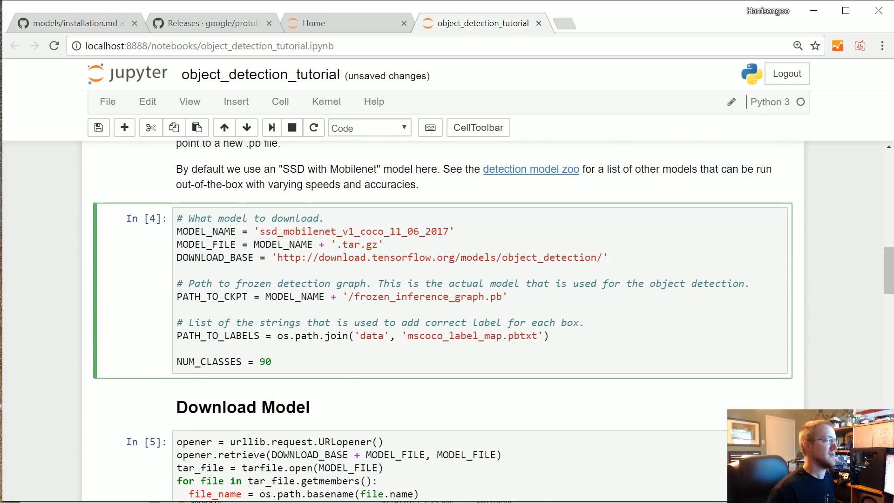
scroll("down", 3)
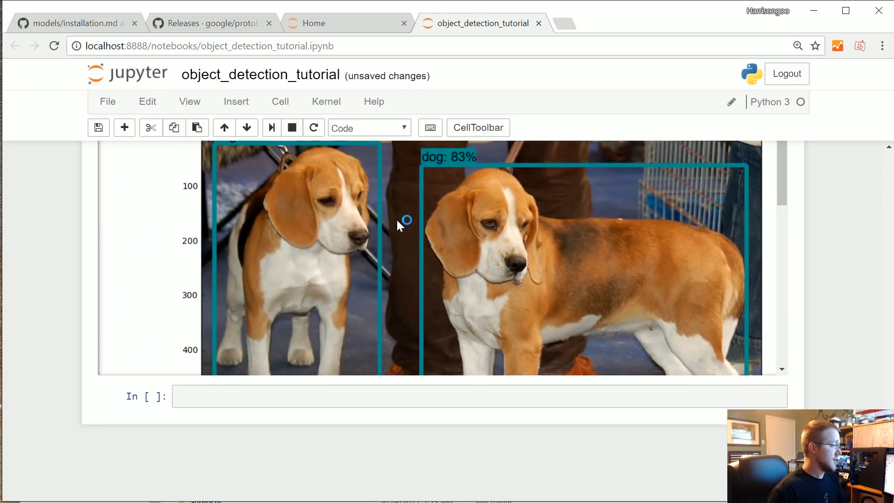
scroll("up", 3)
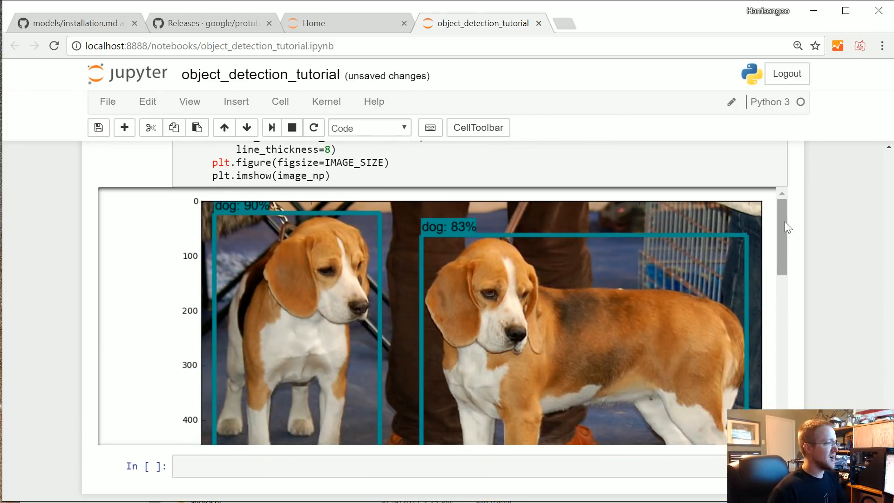
mouse_move(208, 222)
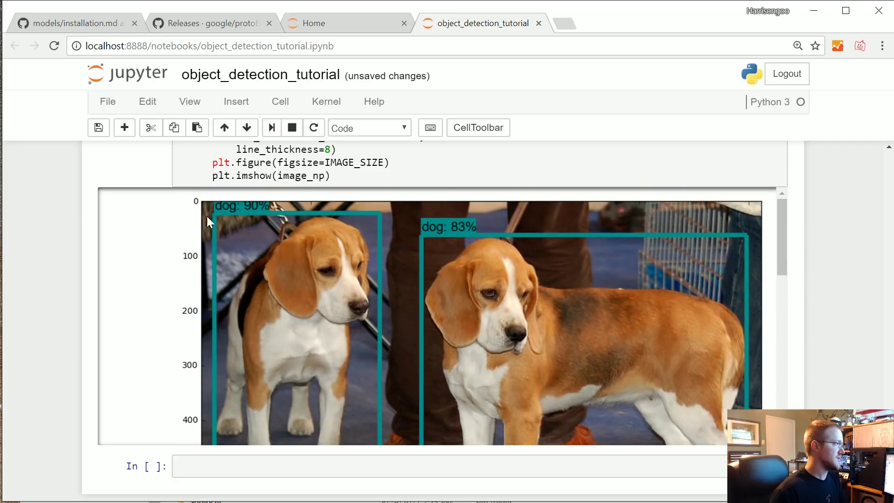
mouse_move(784, 240)
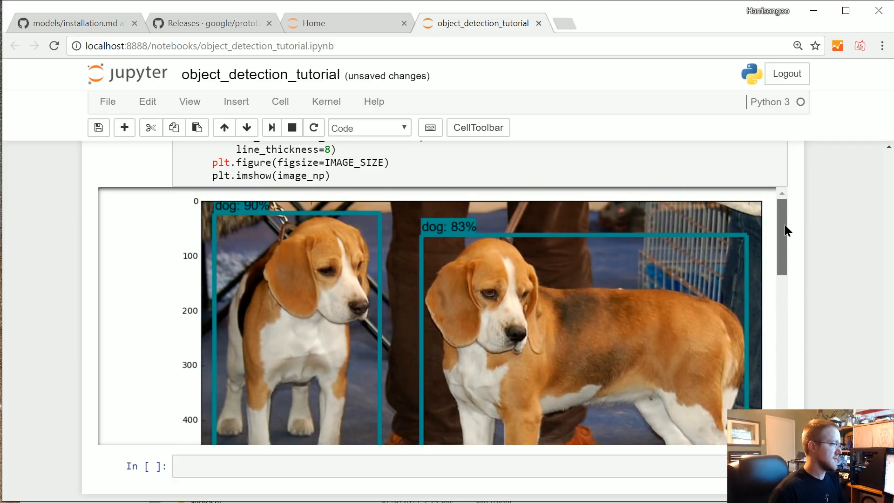
scroll("down", 3)
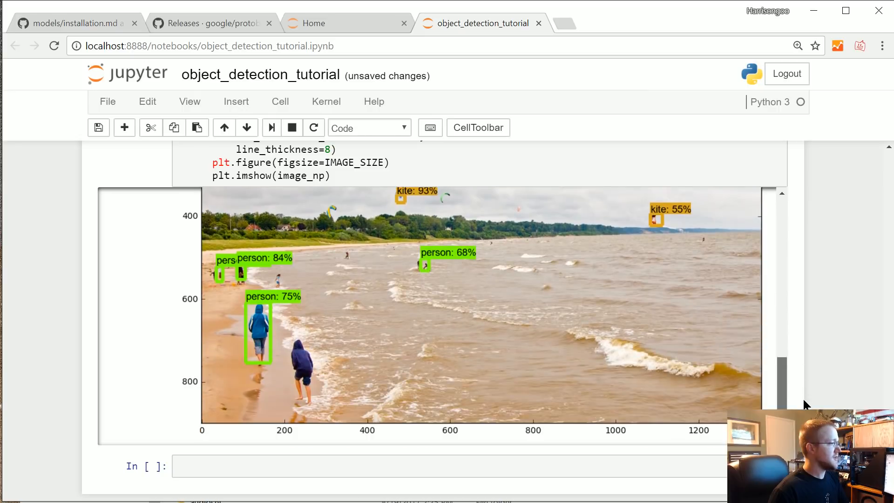
scroll("up", 3)
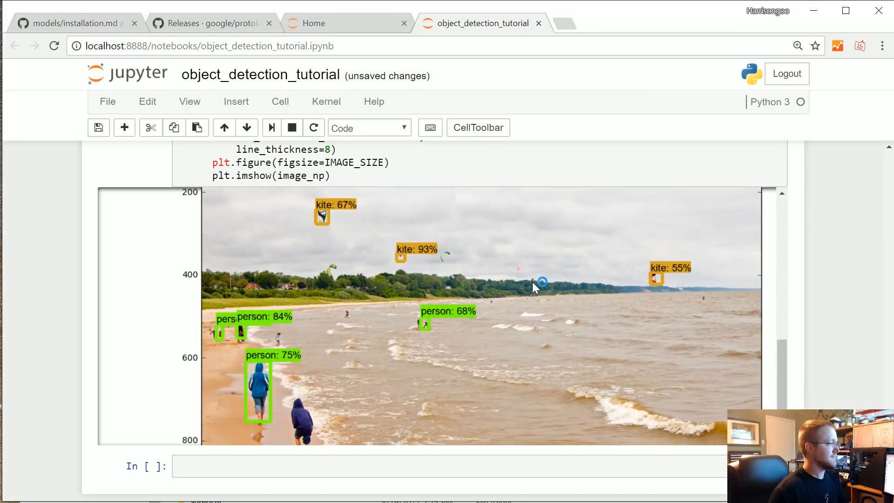
scroll("up", 3)
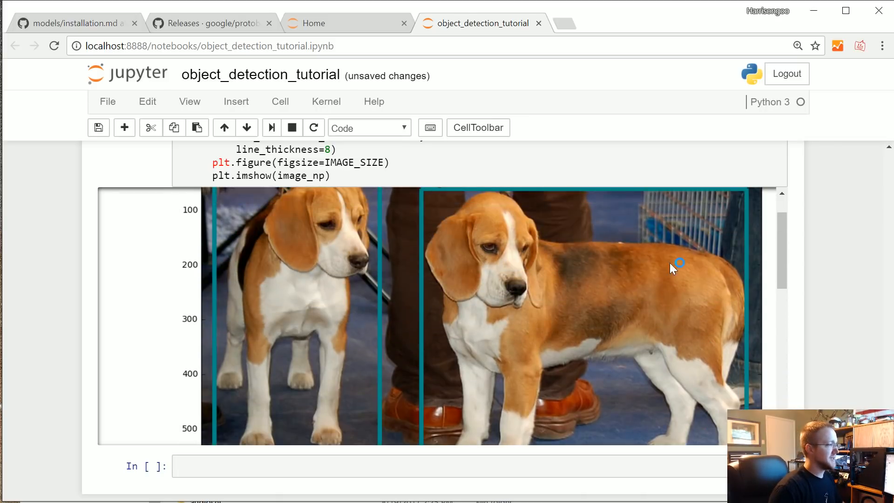
scroll("up", 3)
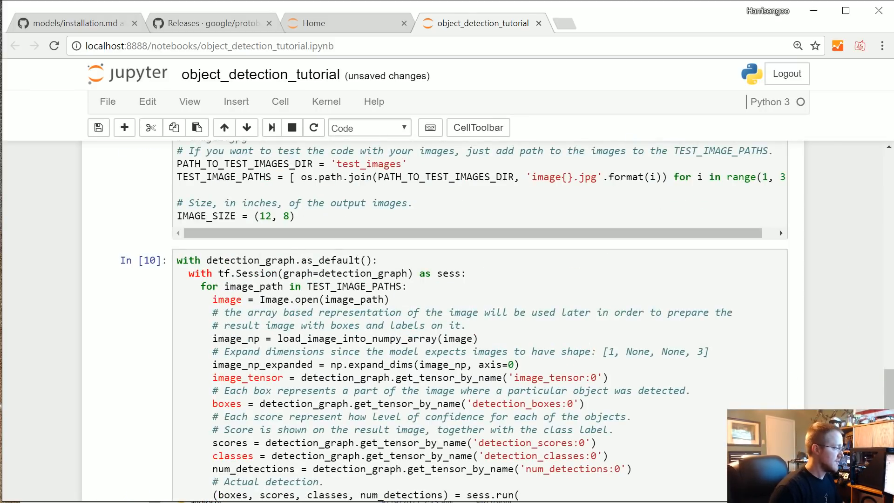
left_click(329, 299)
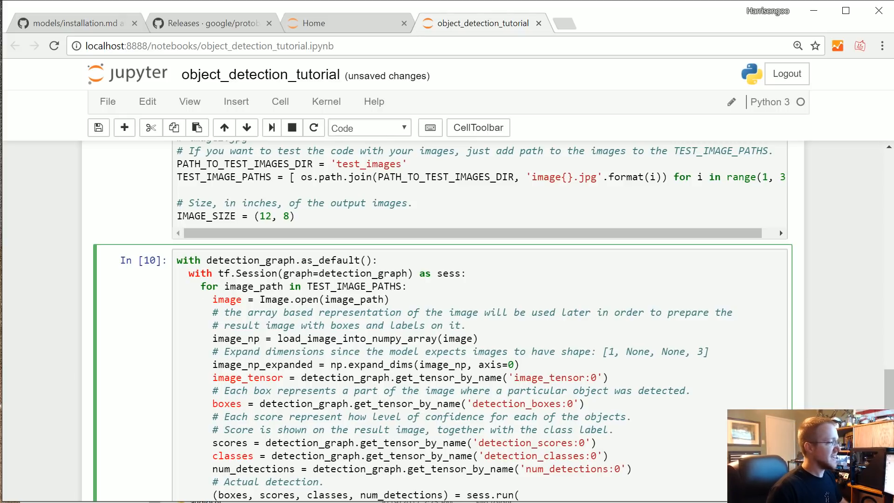
scroll("up", 3)
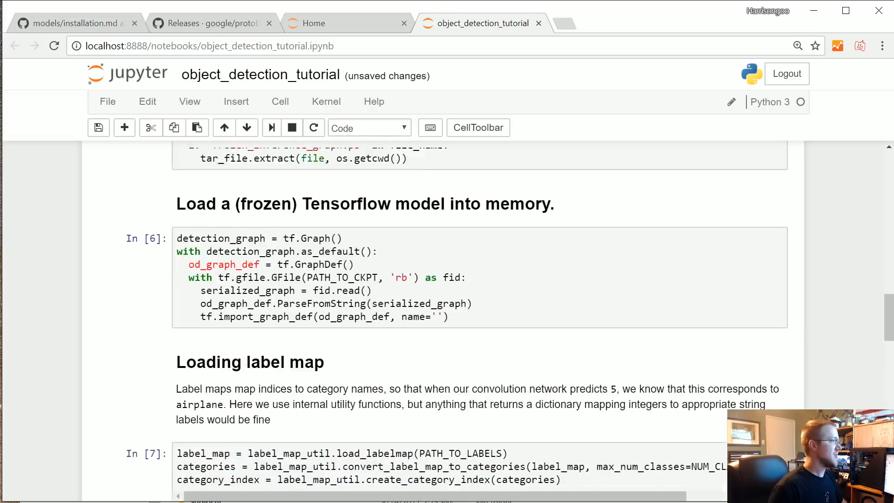
scroll("up", 3)
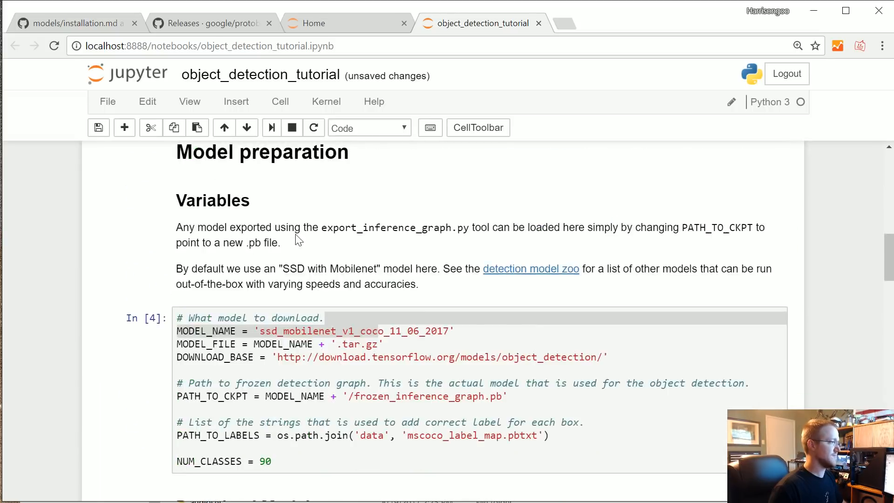
scroll("down", 3)
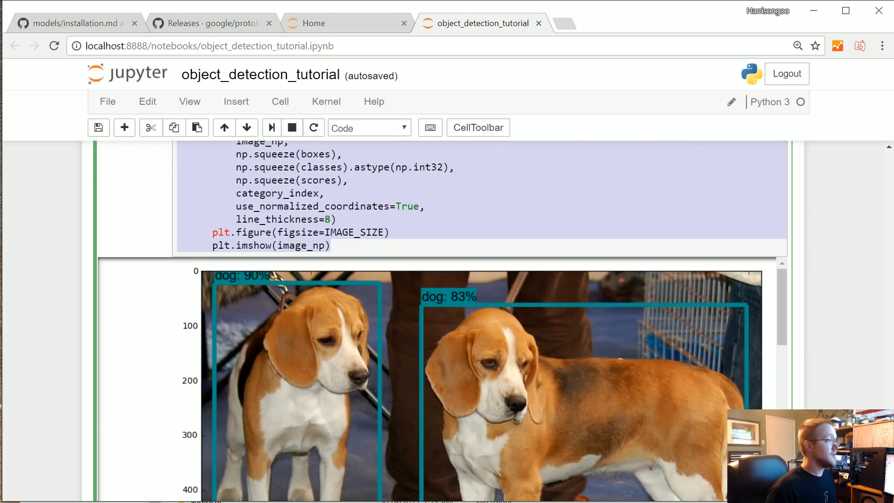
mouse_move(526, 315)
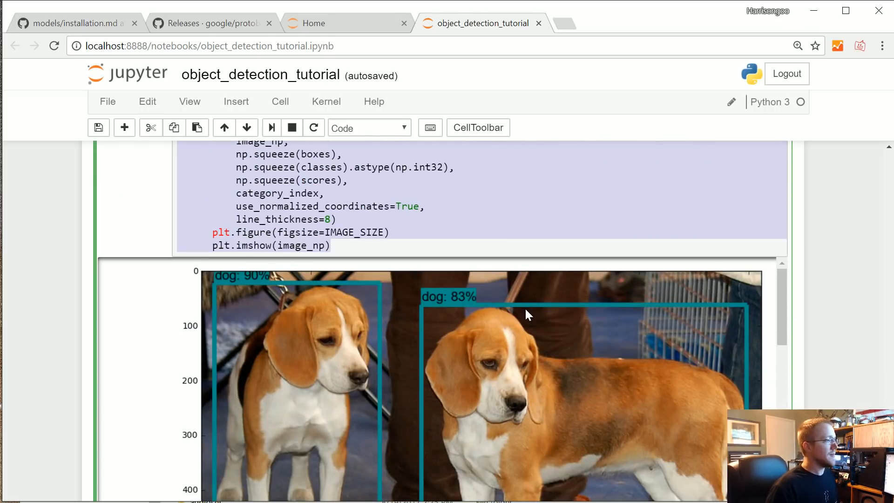
mouse_move(519, 366)
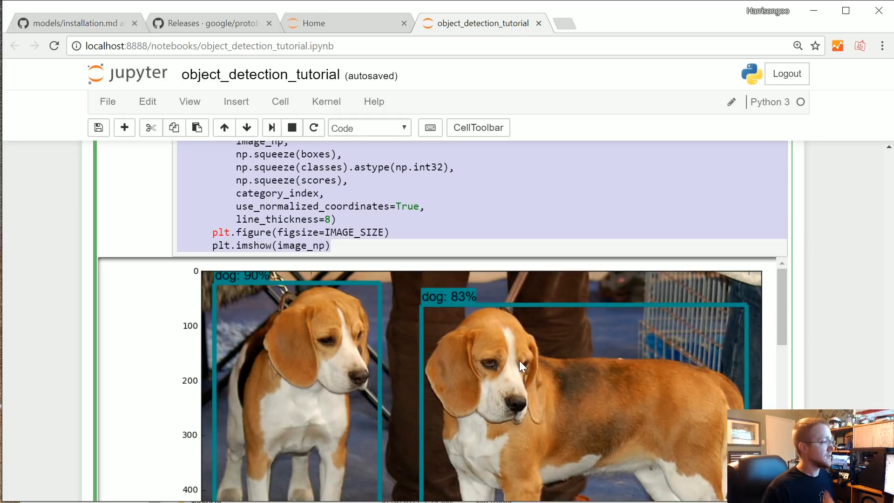
scroll("up", 3)
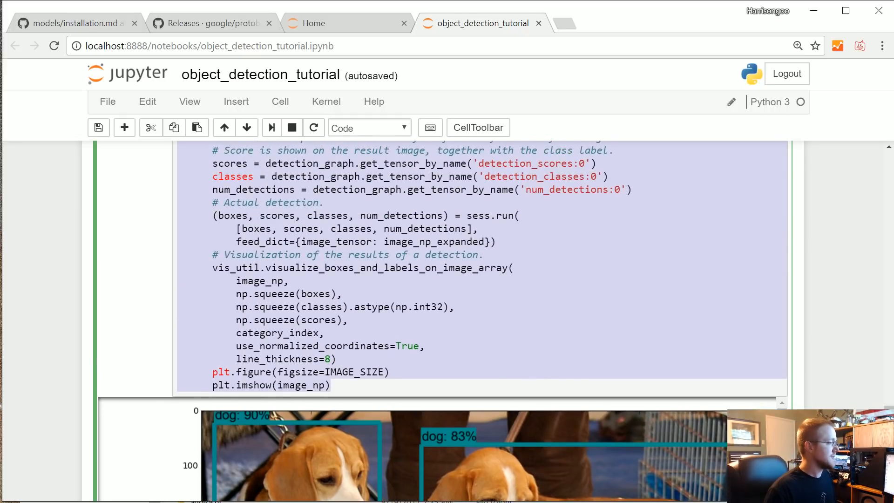